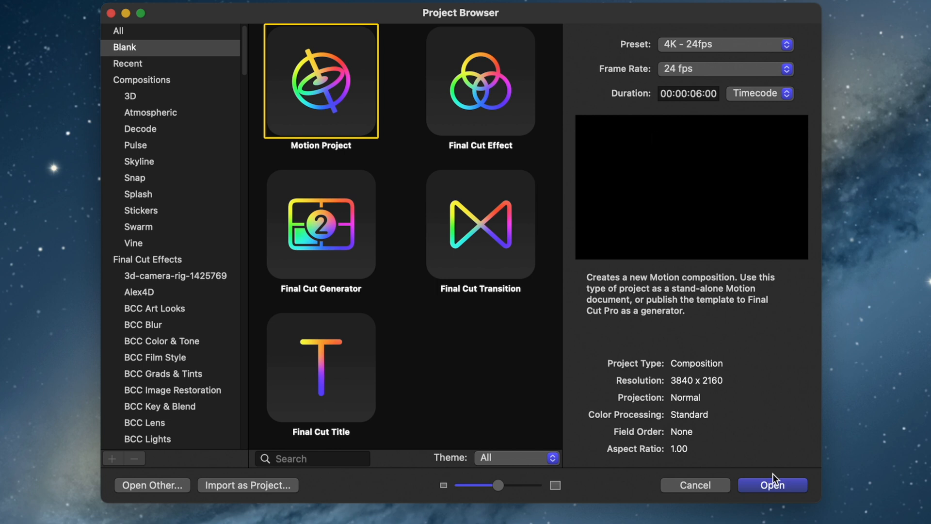
# - Create a 4K 24fps project with LIKE text in Avenir Next Bold, enlarged
pyautogui.click(771, 485)
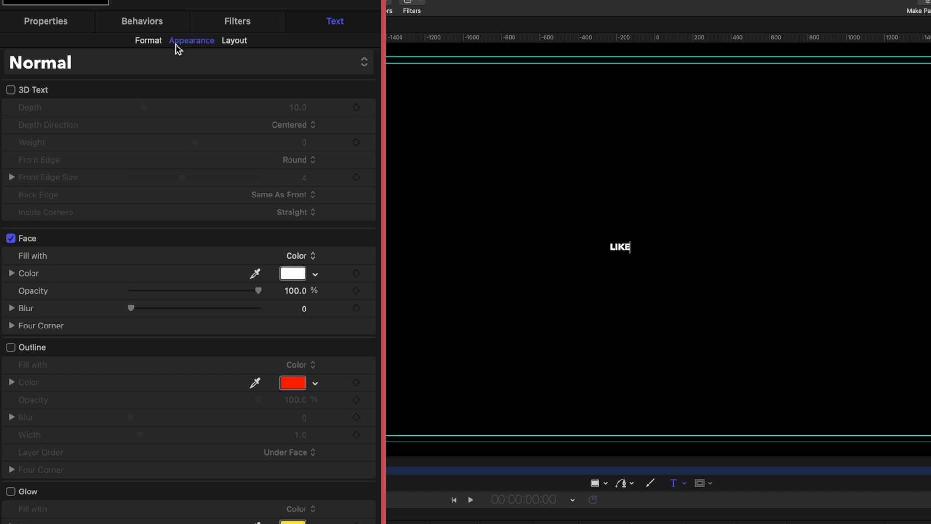
pyautogui.click(148, 40)
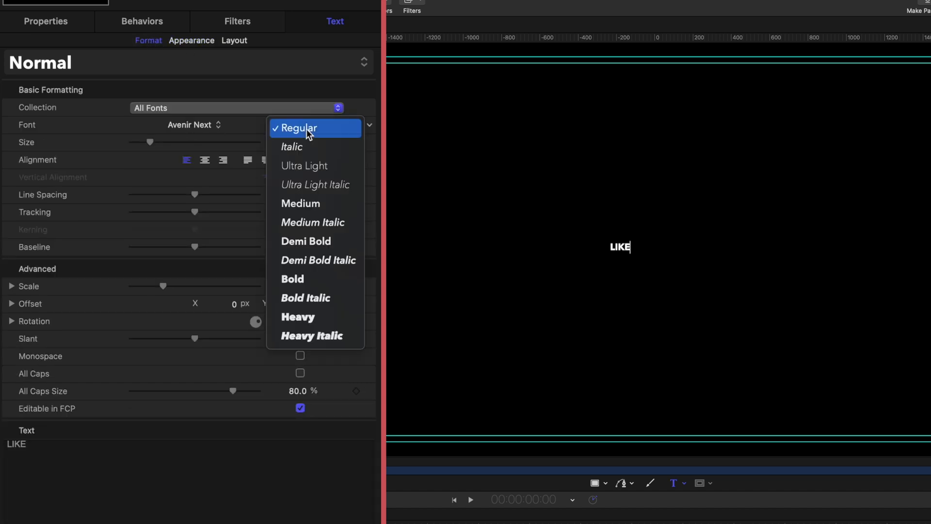
pyautogui.click(292, 278)
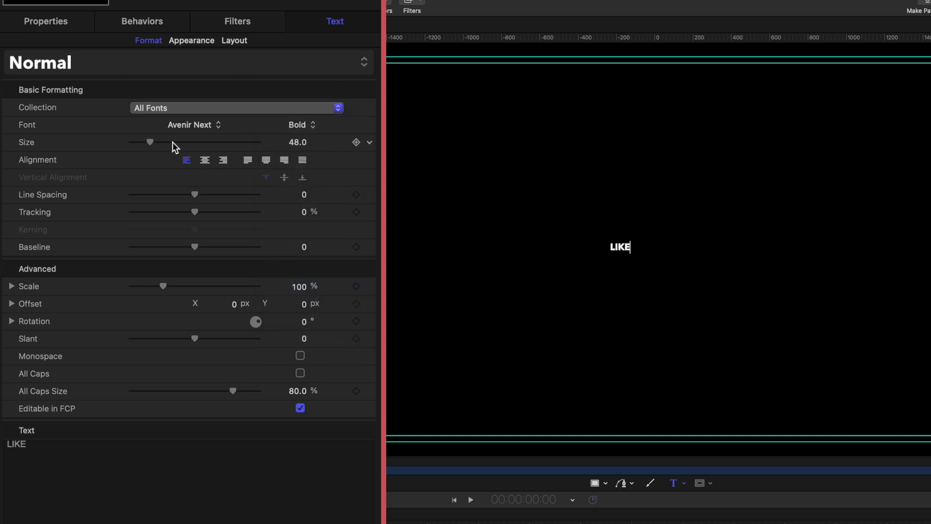
pyautogui.moveTo(145, 143); pyautogui.dragTo(259, 142)
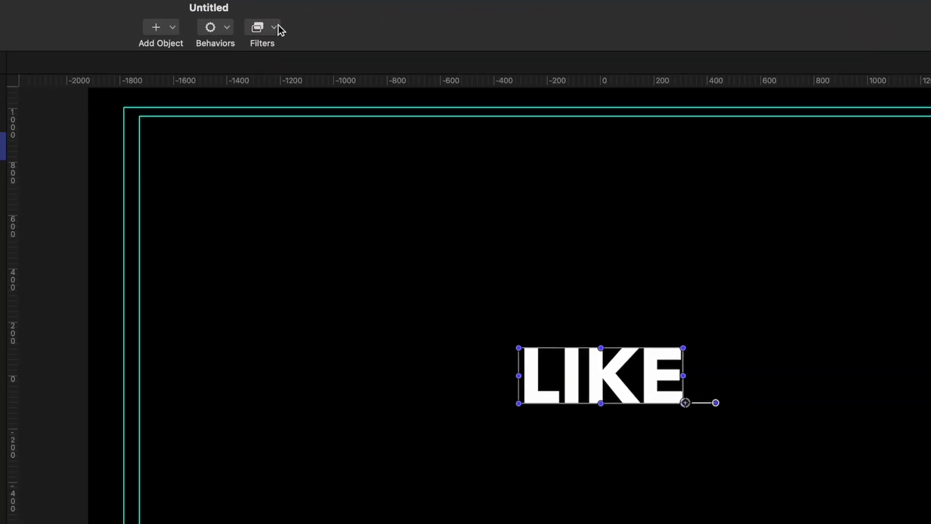
# - Apply the Stylize > Extrude filter to LIKE and show its settings
pyautogui.click(257, 27)
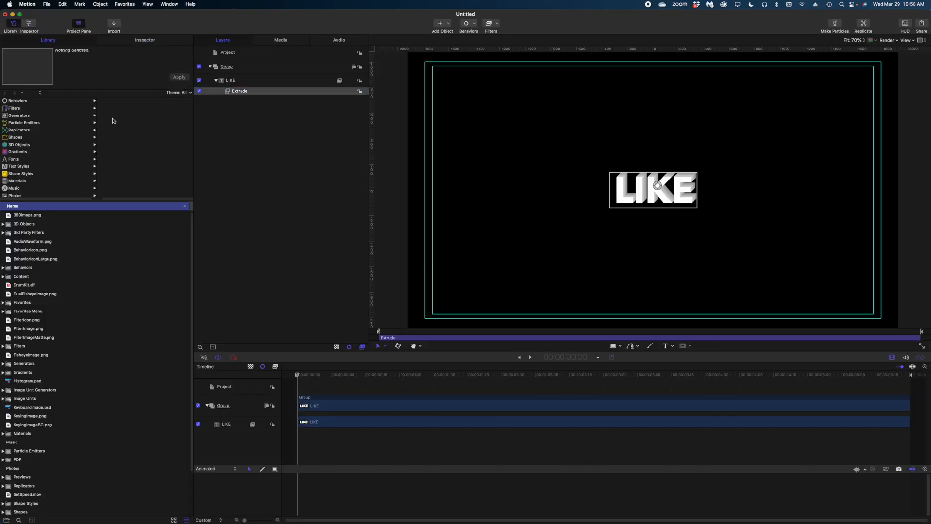
pyautogui.click(13, 107)
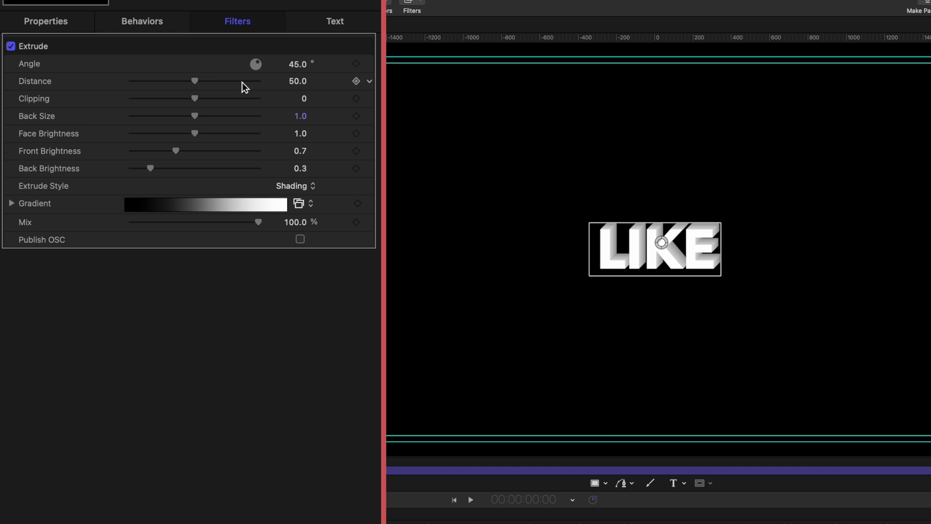
# - Set Extrude Distance to 500, Back Size to 0 and Angle to about 263.8°
pyautogui.moveTo(193, 81); pyautogui.dragTo(259, 81)
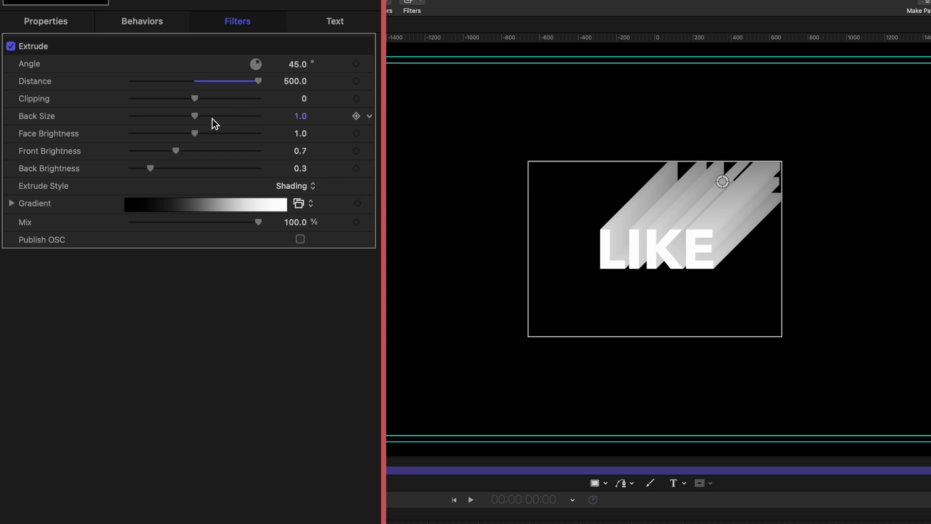
pyautogui.moveTo(194, 115); pyautogui.dragTo(131, 115)
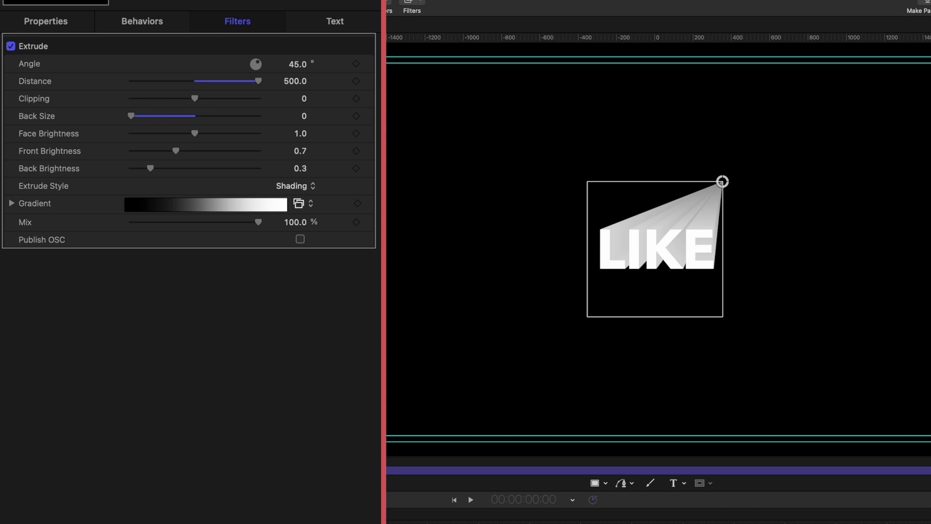
pyautogui.moveTo(699, 182)
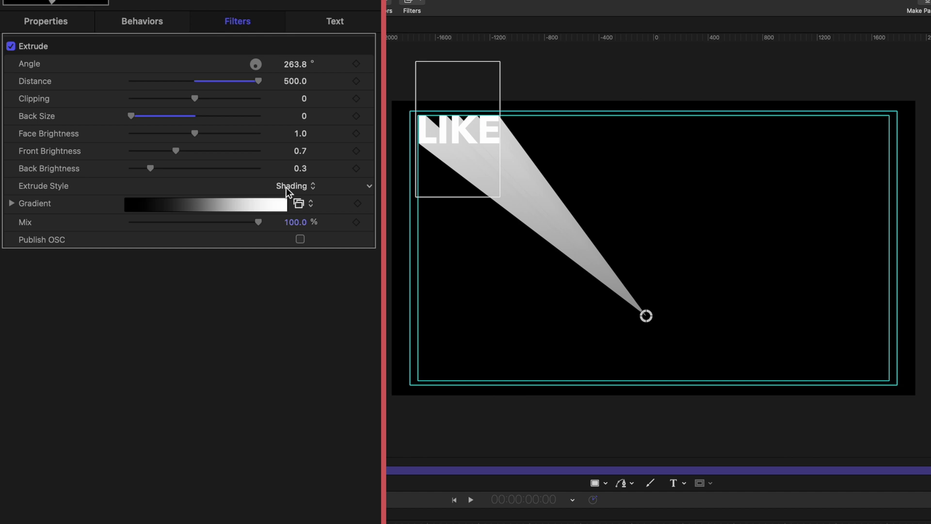
# - Set Extrude Style to Gradient and color the gradient stops orange
pyautogui.click(296, 186)
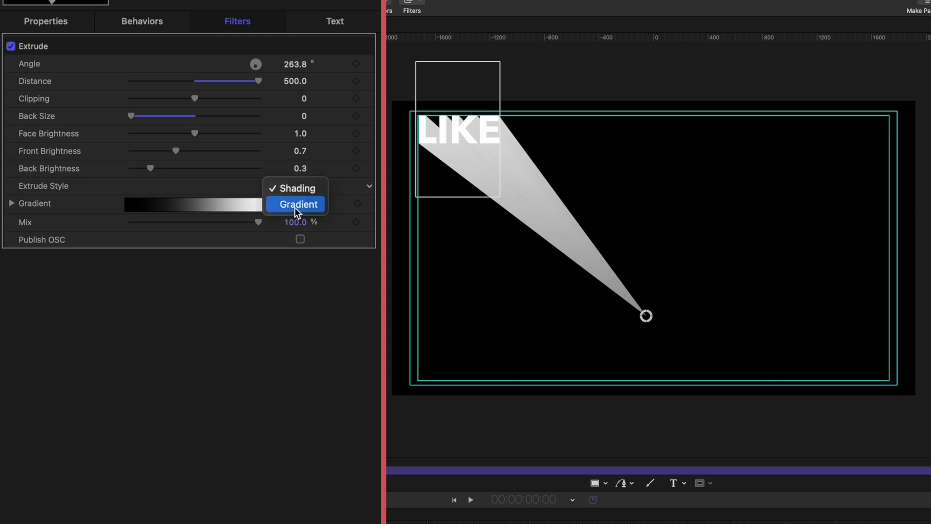
pyautogui.click(298, 204)
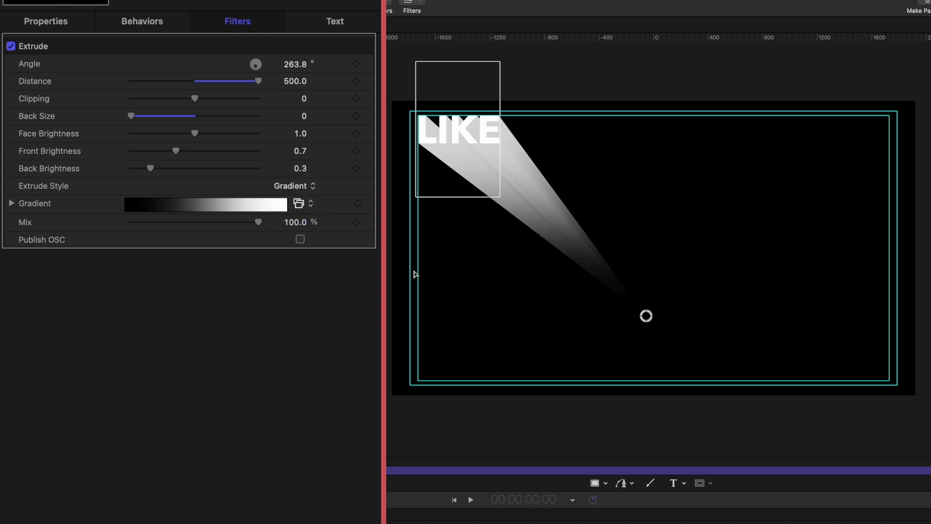
pyautogui.click(11, 204)
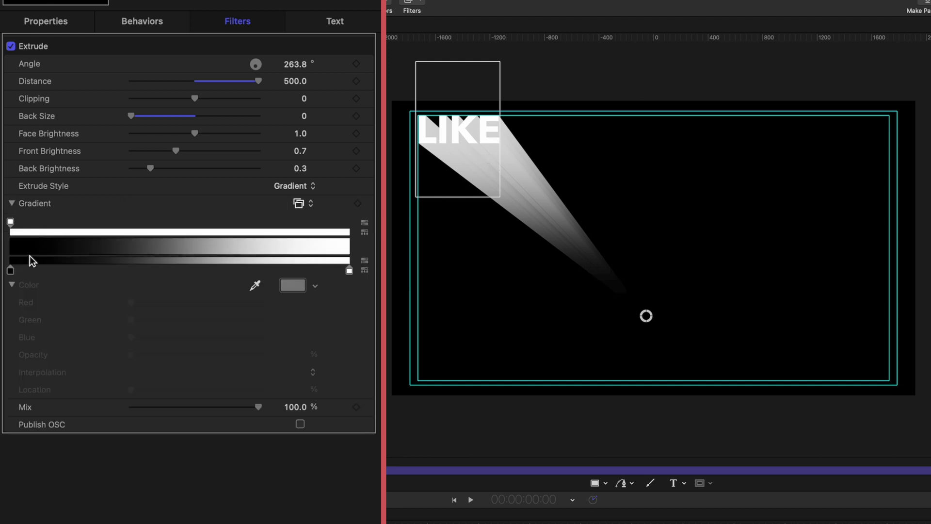
pyautogui.click(10, 270)
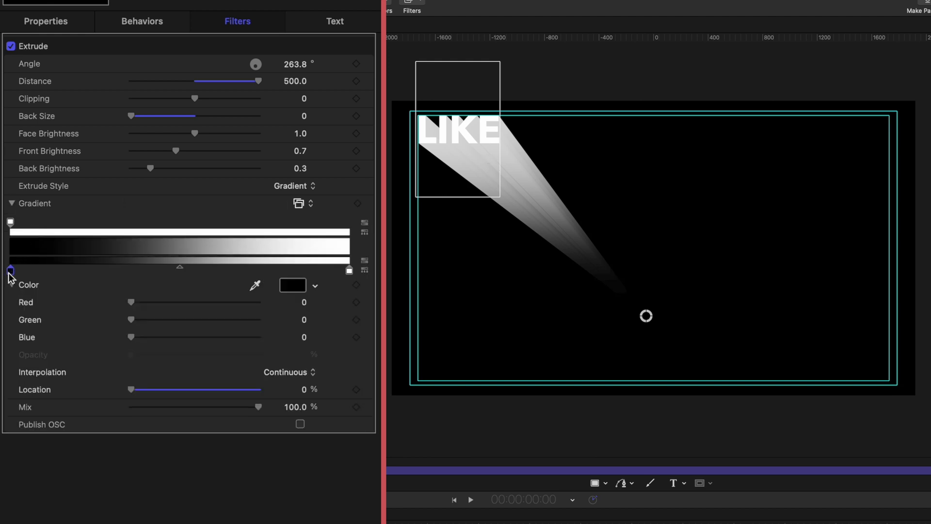
pyautogui.click(292, 285)
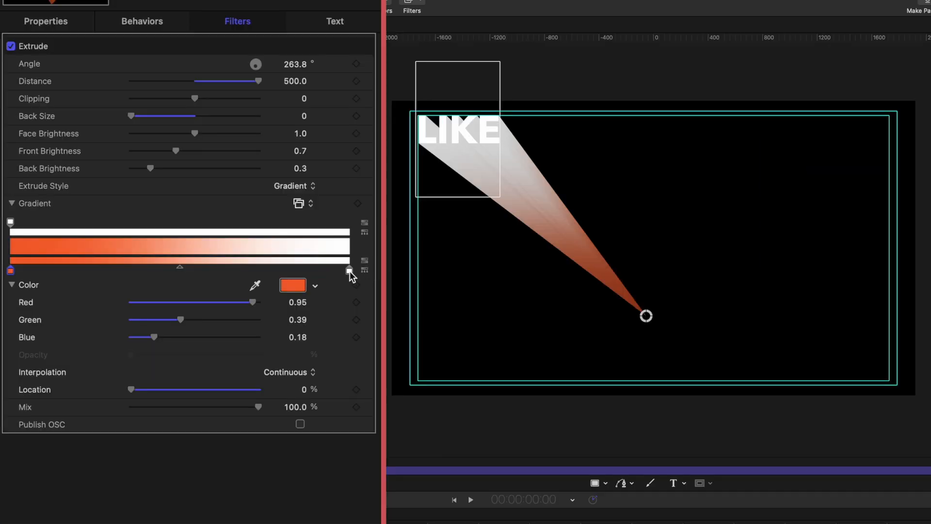
pyautogui.click(348, 271)
pyautogui.write('2')
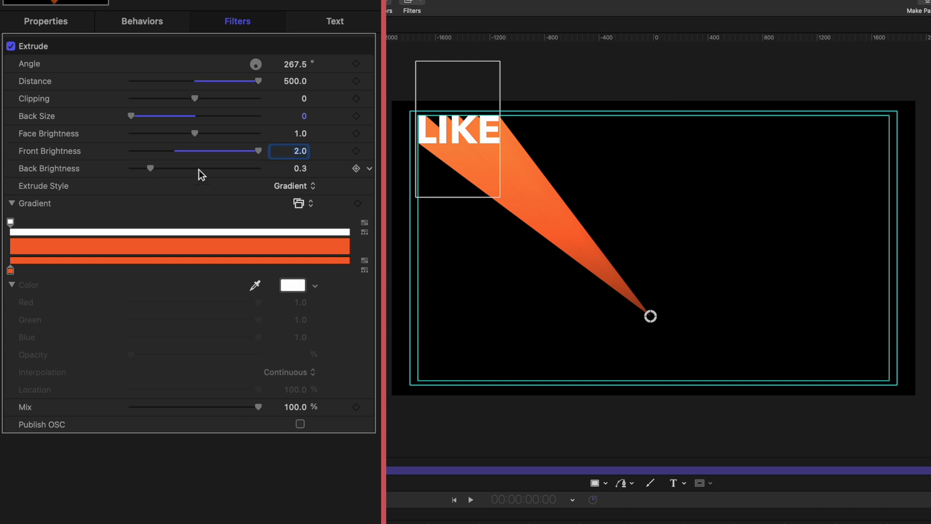
# - Raise the extrusion's Back Brightness to 1.84
pyautogui.moveTo(147, 168); pyautogui.dragTo(219, 168)
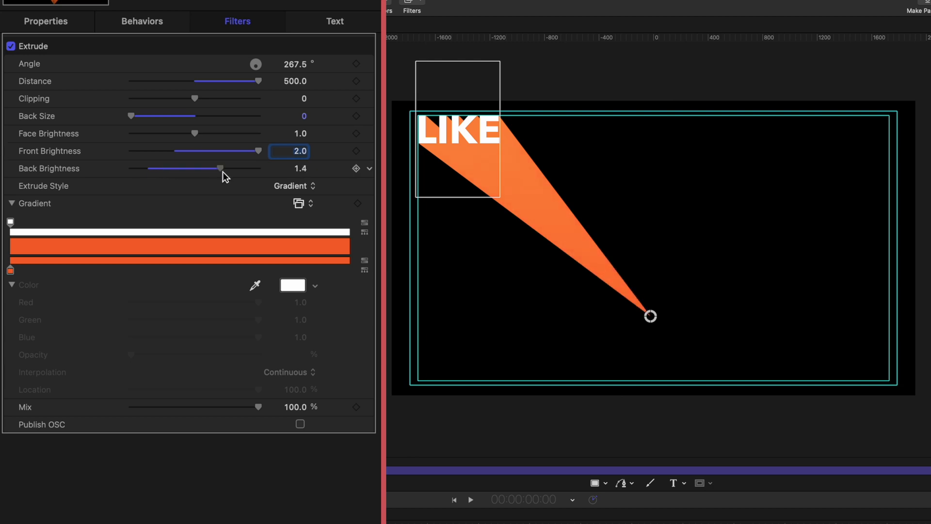
pyautogui.moveTo(219, 168); pyautogui.dragTo(249, 169)
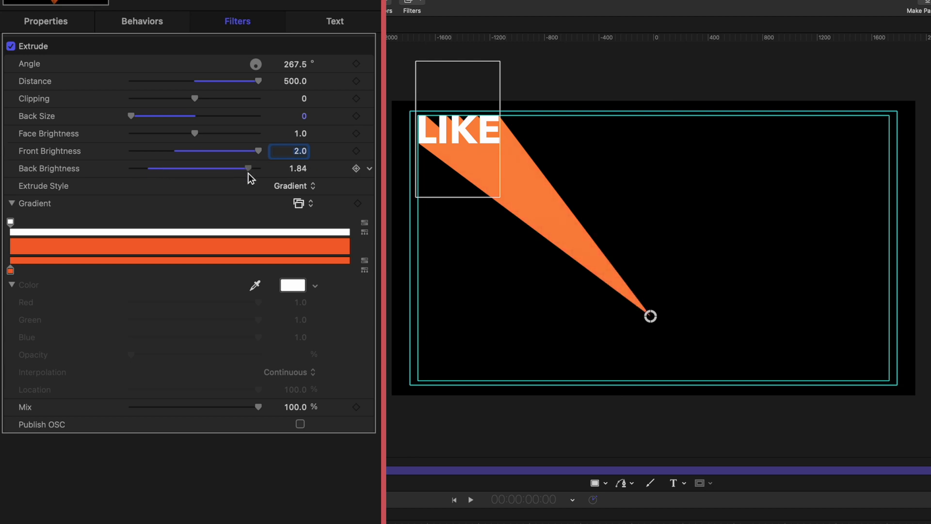
pyautogui.moveTo(235, 169); pyautogui.dragTo(248, 168)
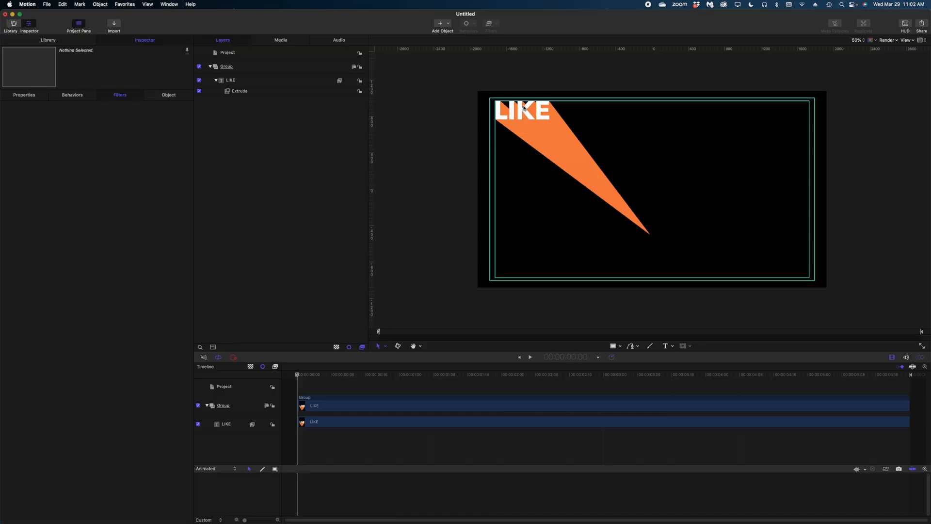
# - Select the LIKE text layer and move it back toward the top-left corner
pyautogui.click(230, 80)
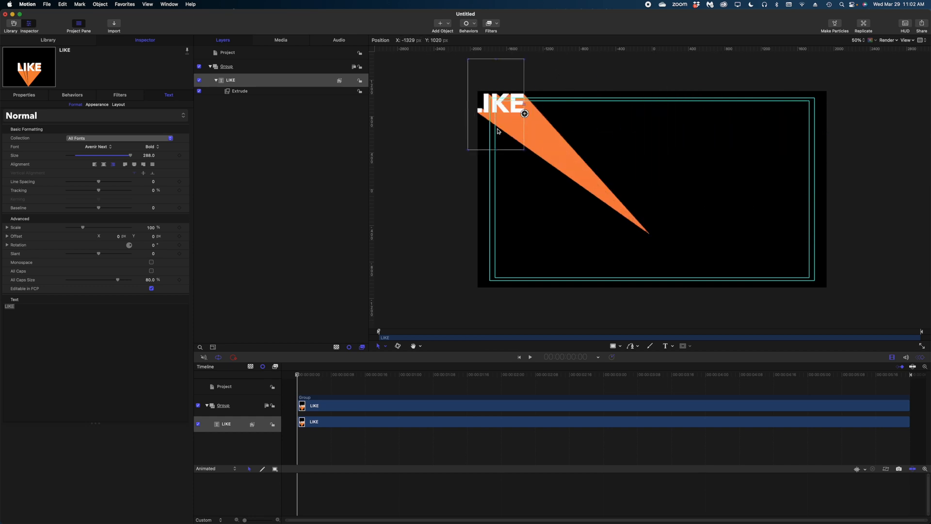
pyautogui.moveTo(497, 114); pyautogui.dragTo(795, 196)
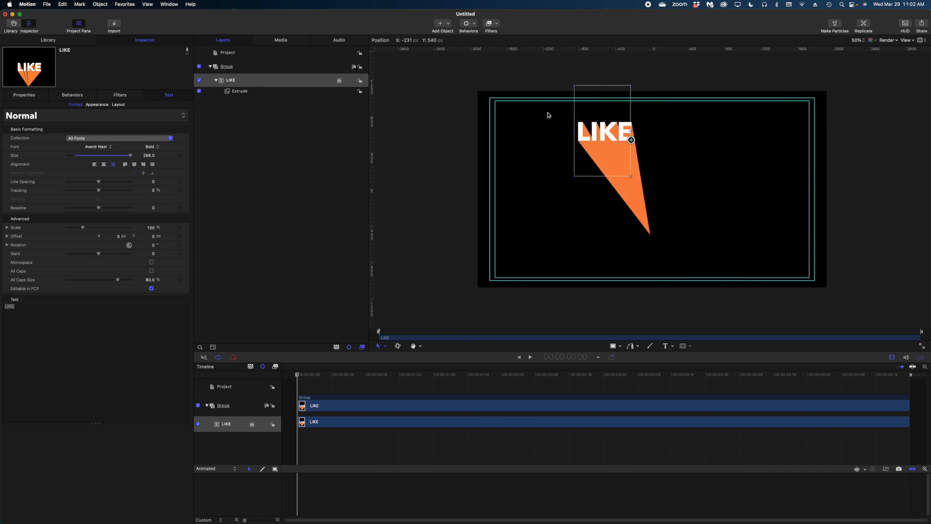
pyautogui.moveTo(630, 140); pyautogui.dragTo(549, 118)
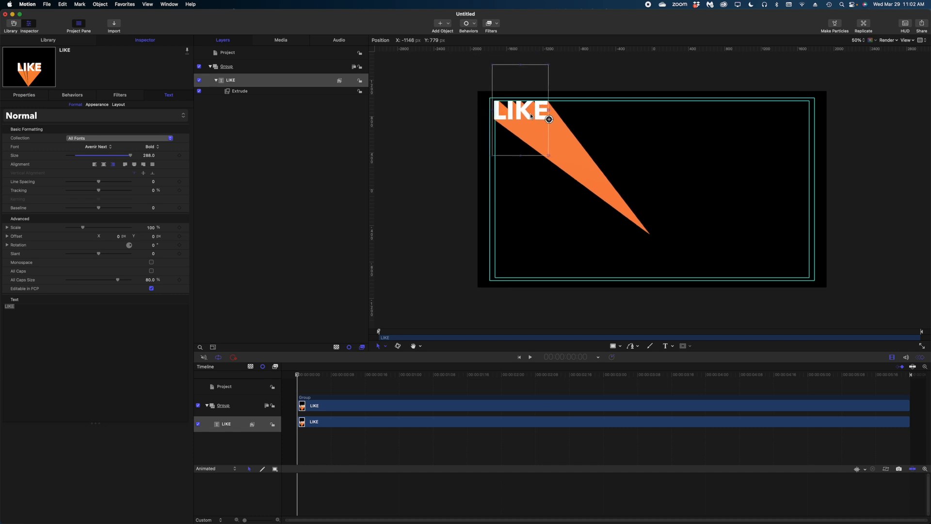
pyautogui.click(529, 116)
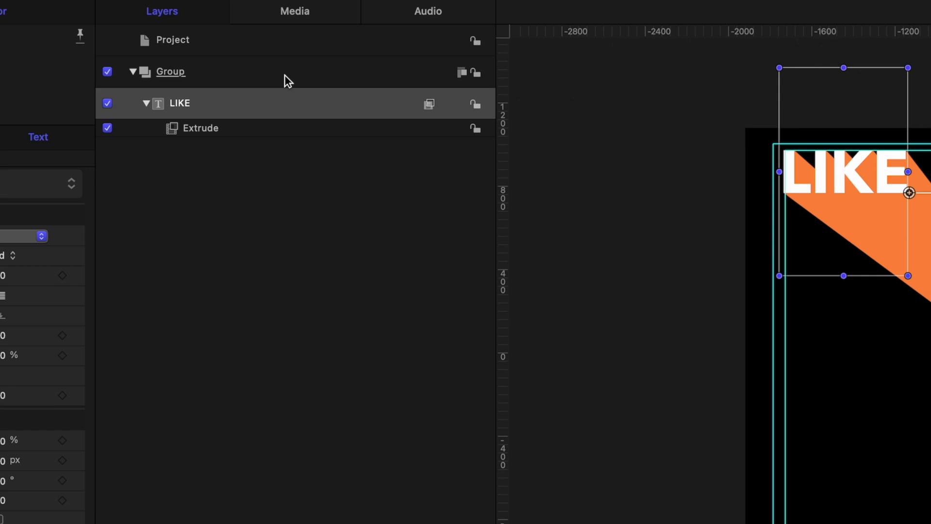
# - Give the LIKE group a fixed 3840 × 2160 resolution
pyautogui.click(171, 72)
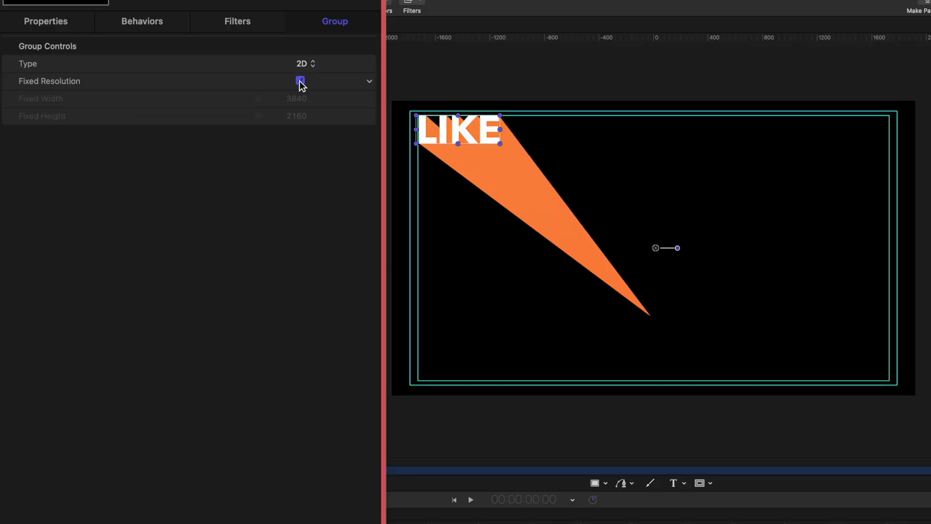
pyautogui.click(300, 81)
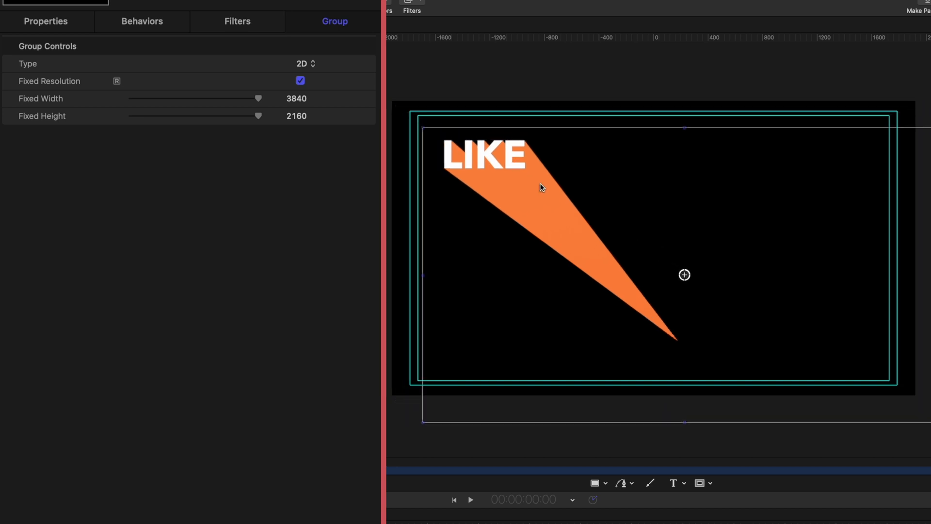
pyautogui.moveTo(540, 187); pyautogui.dragTo(840, 325)
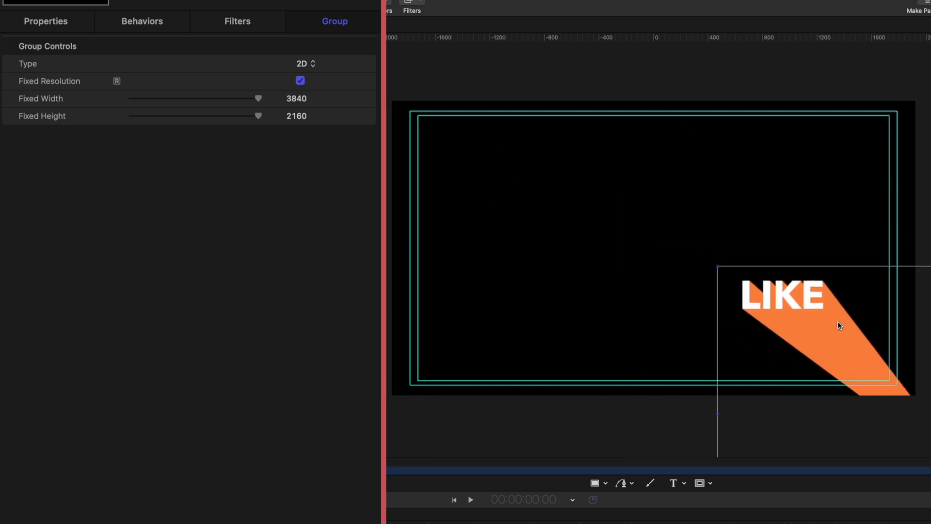
pyautogui.moveTo(839, 326); pyautogui.dragTo(881, 352)
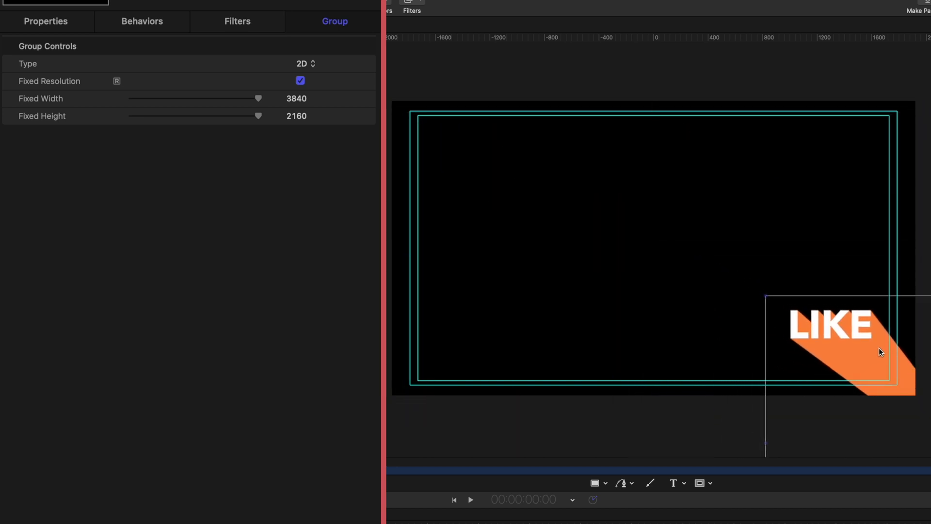
pyautogui.moveTo(880, 352); pyautogui.dragTo(887, 320)
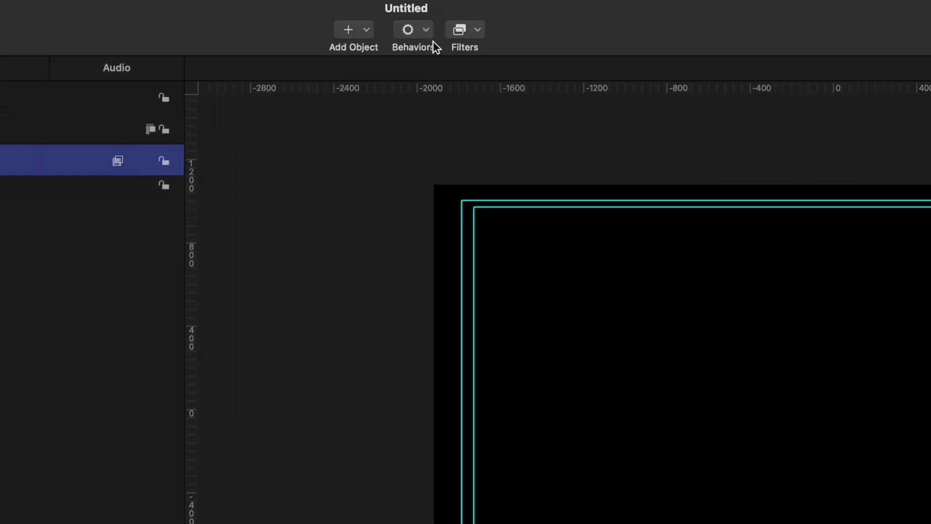
# - Add Drift In to LIKE with position offset 1173.7, −884.1 and opacity 100%
pyautogui.click(407, 30)
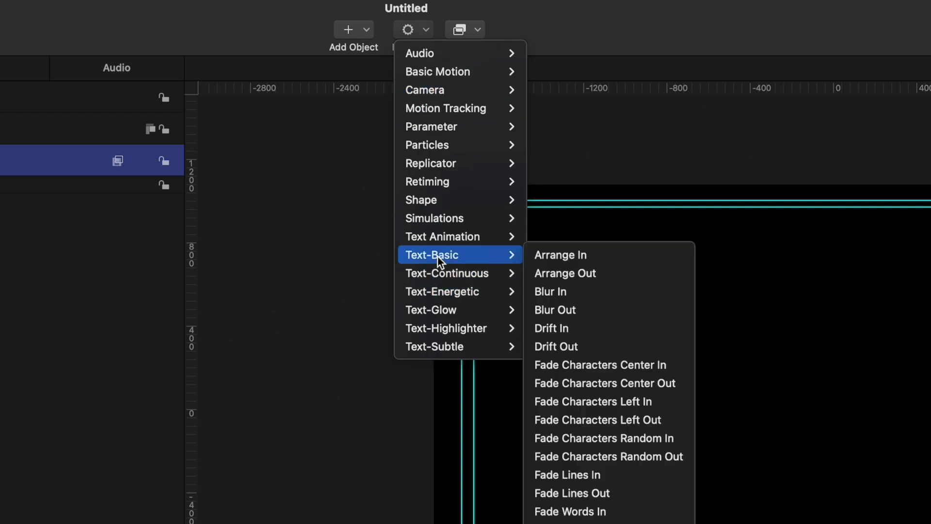
pyautogui.moveTo(508, 266)
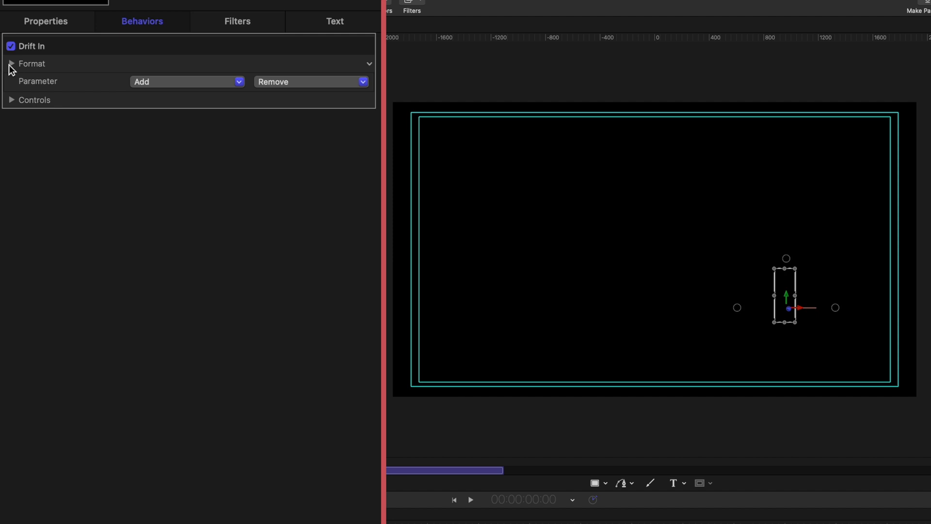
pyautogui.click(10, 64)
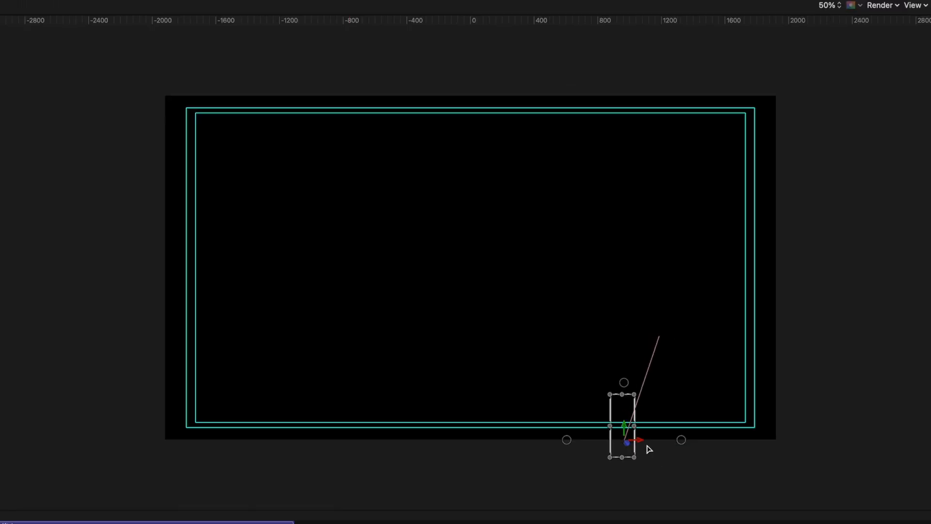
pyautogui.moveTo(624, 425); pyautogui.dragTo(784, 469)
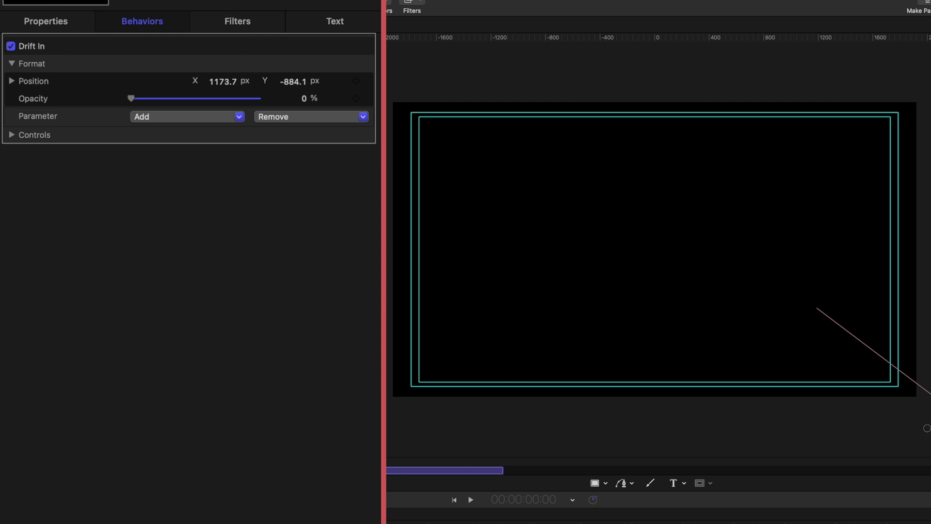
pyautogui.moveTo(312, 164)
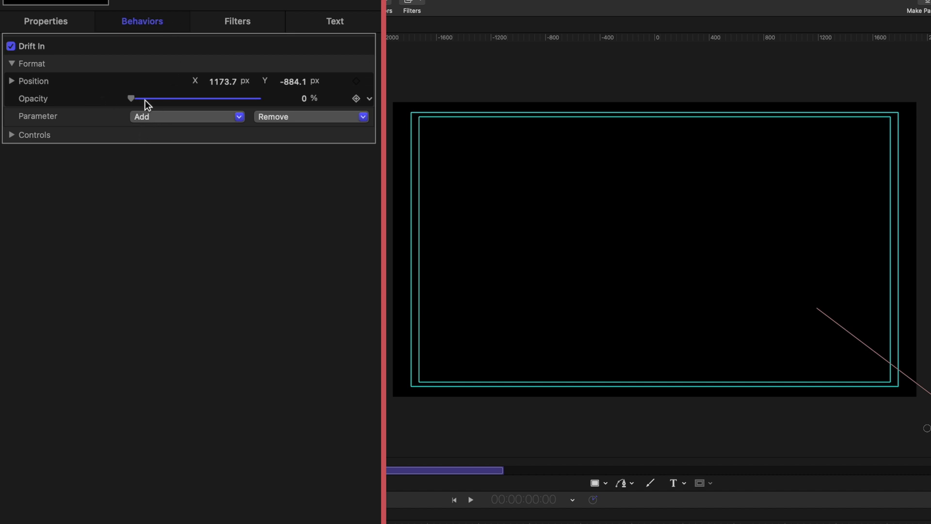
pyautogui.moveTo(132, 98); pyautogui.dragTo(257, 98)
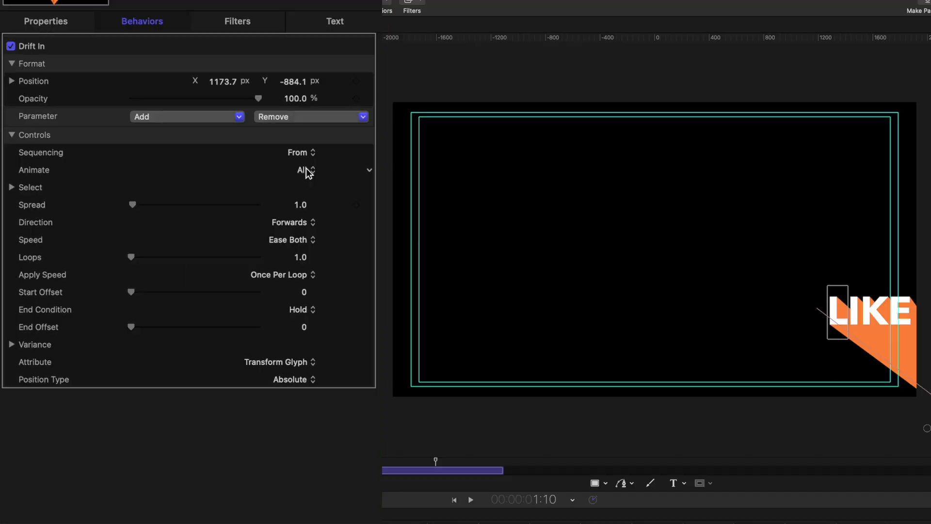
# - Animate Drift In by Character with Spread 8
pyautogui.click(305, 170)
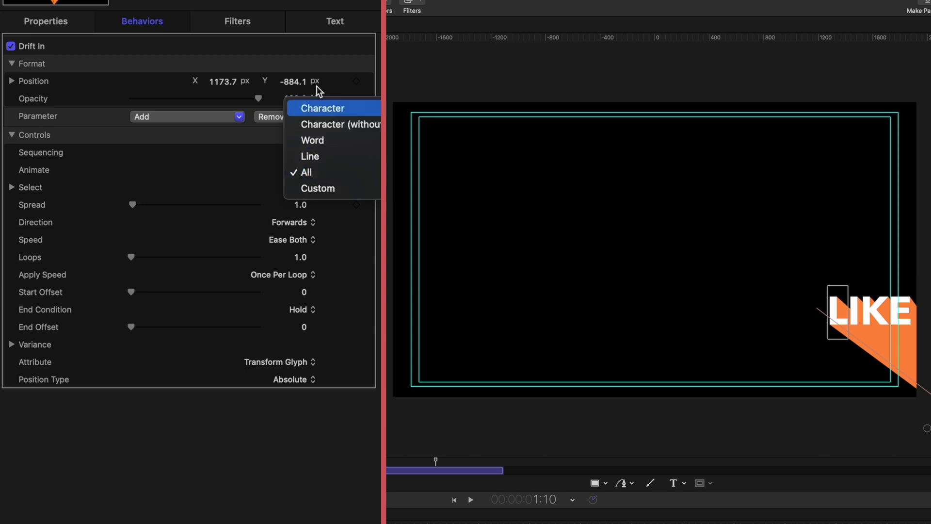
pyautogui.click(323, 108)
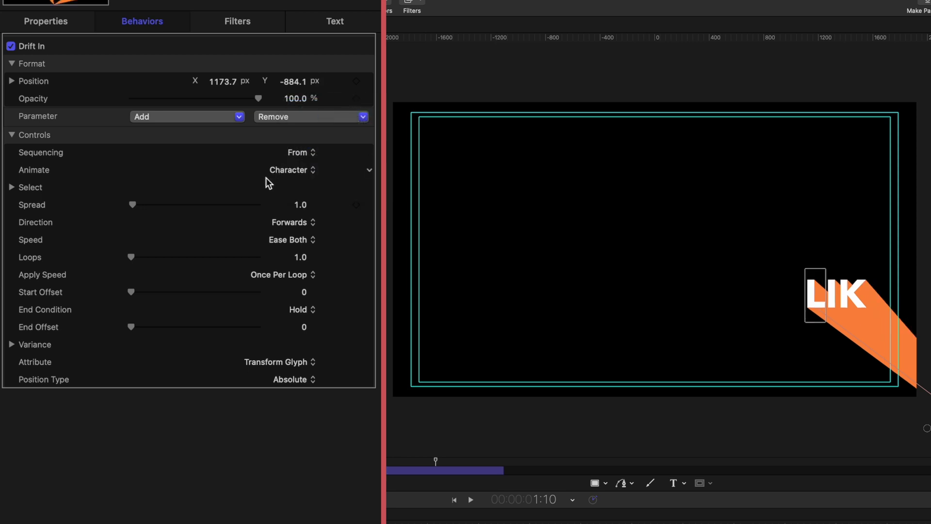
pyautogui.moveTo(132, 204); pyautogui.dragTo(159, 204)
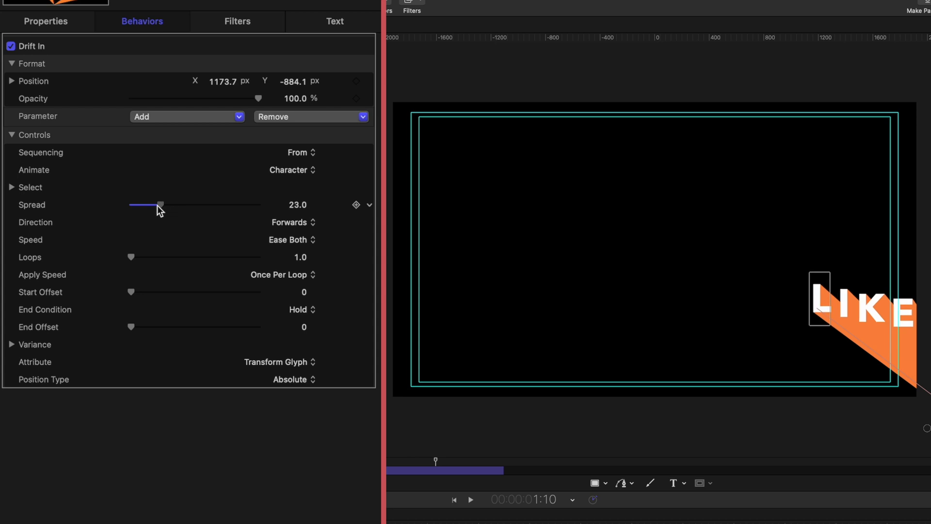
pyautogui.moveTo(159, 204); pyautogui.dragTo(138, 205)
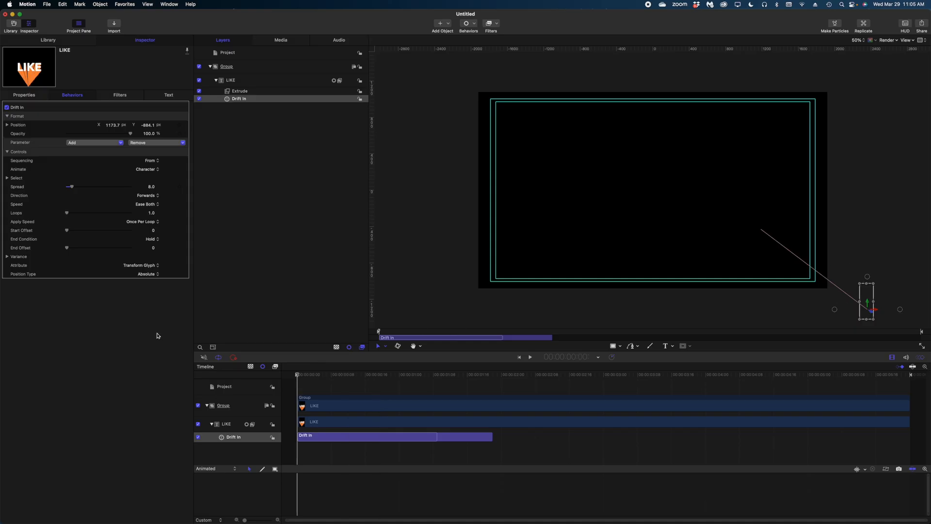
# - Trim the Drift In bar in the timeline to end at one second
pyautogui.click(529, 357)
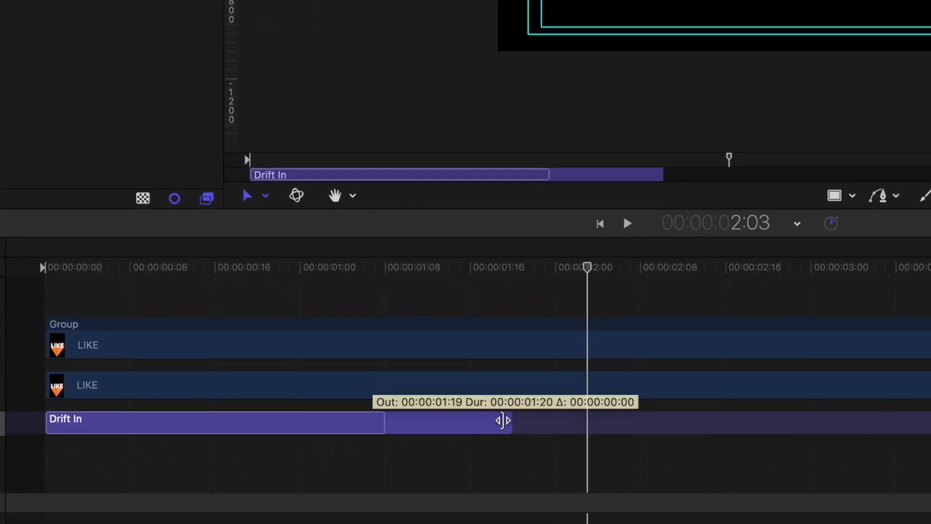
pyautogui.moveTo(502, 421); pyautogui.dragTo(306, 421)
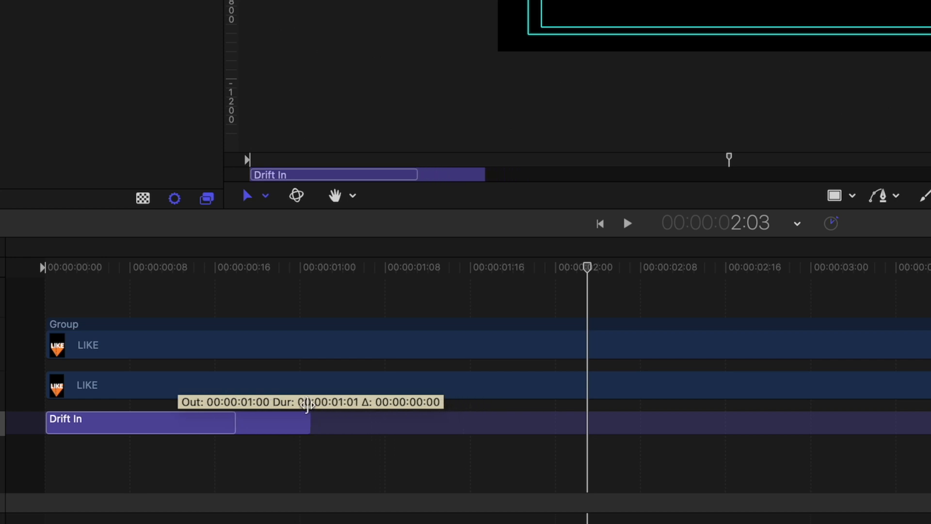
pyautogui.moveTo(309, 422); pyautogui.dragTo(244, 423)
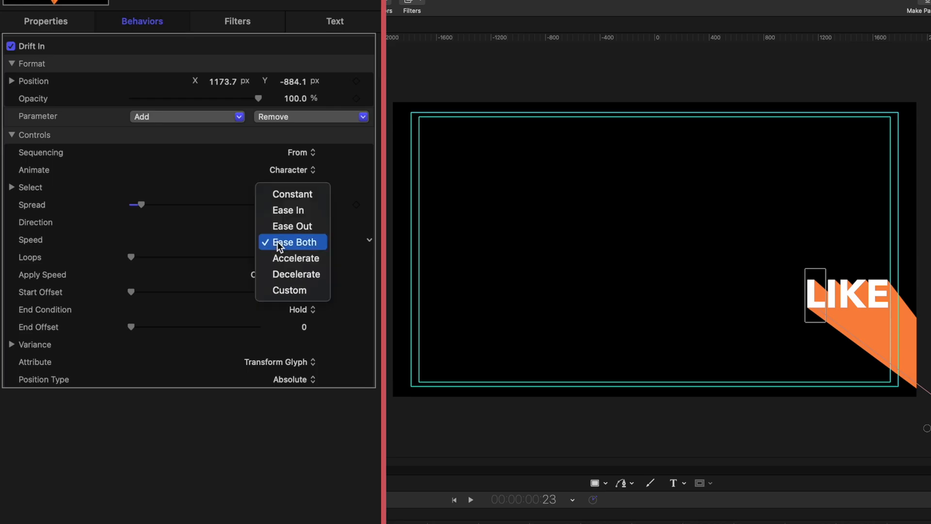
# - Switch Drift In speed to Custom and reshape its speed curve
pyautogui.click(290, 290)
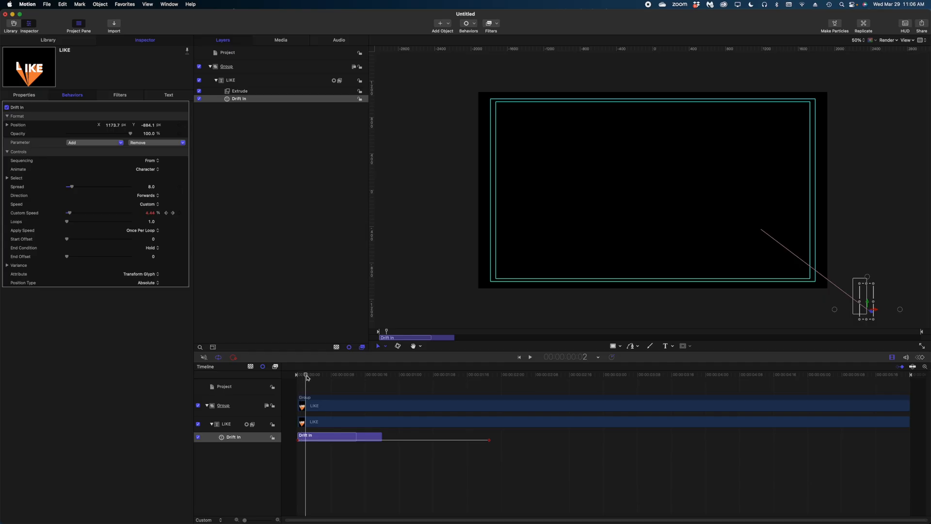
pyautogui.moveTo(925, 360)
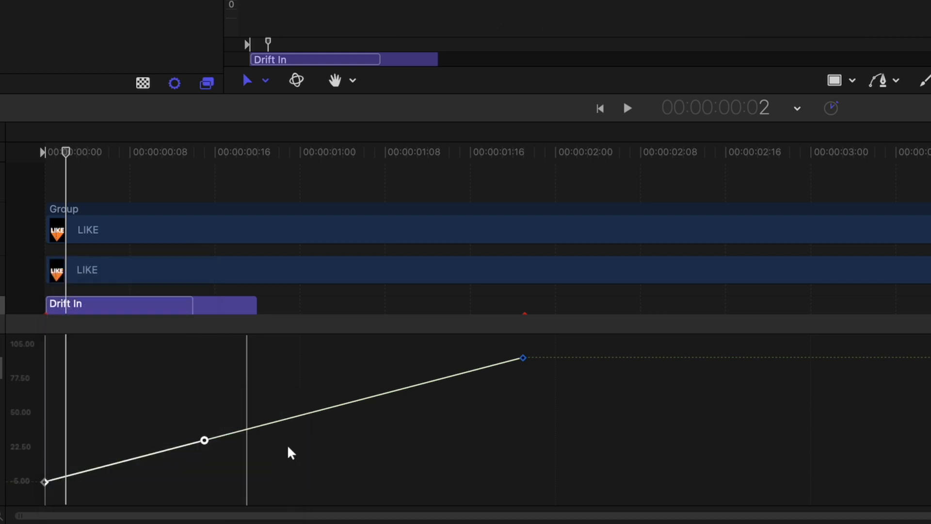
pyautogui.moveTo(204, 440); pyautogui.dragTo(357, 475)
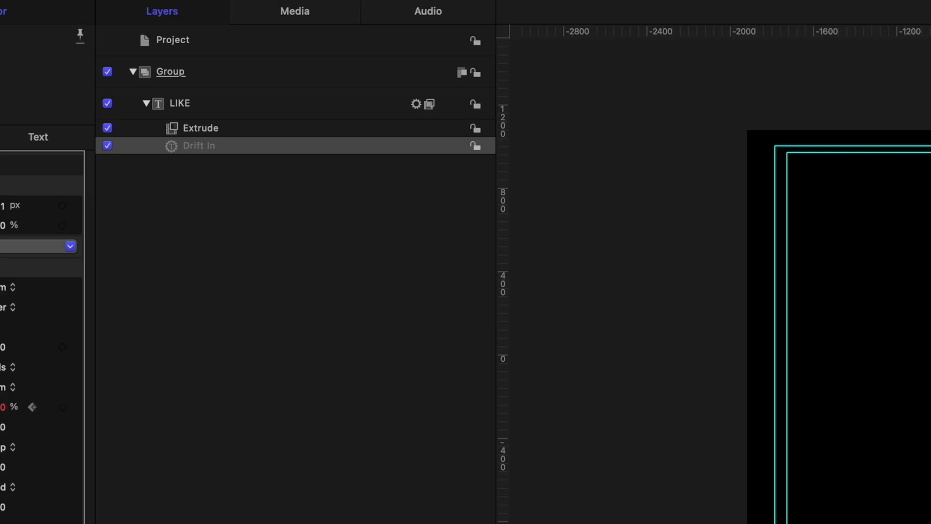
pyautogui.moveTo(221, 122)
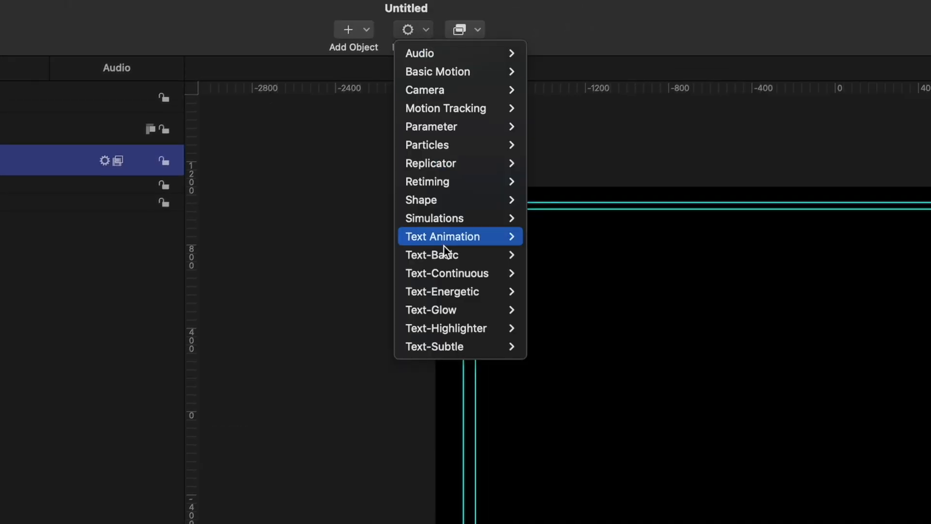
pyautogui.moveTo(432, 254)
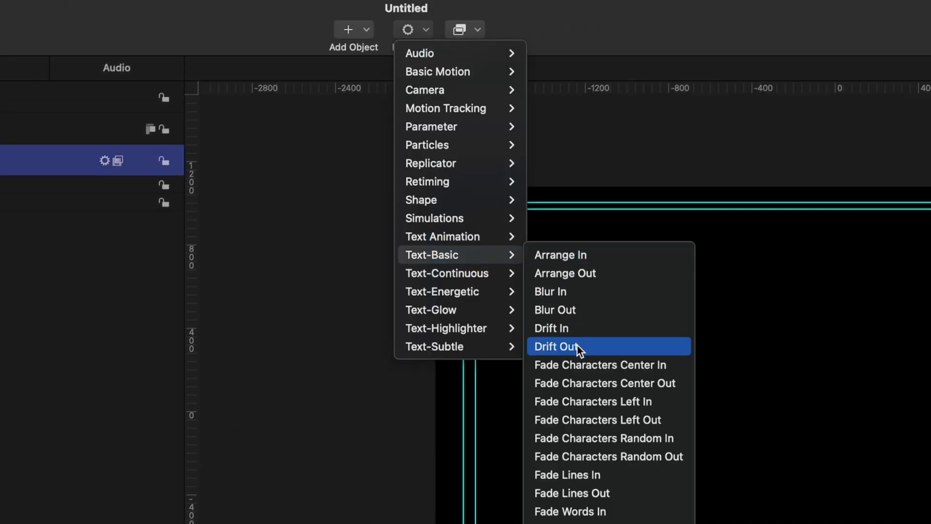
# - Add a Drift Out behaviour to LIKE and move its bar later in the timeline
pyautogui.click(558, 346)
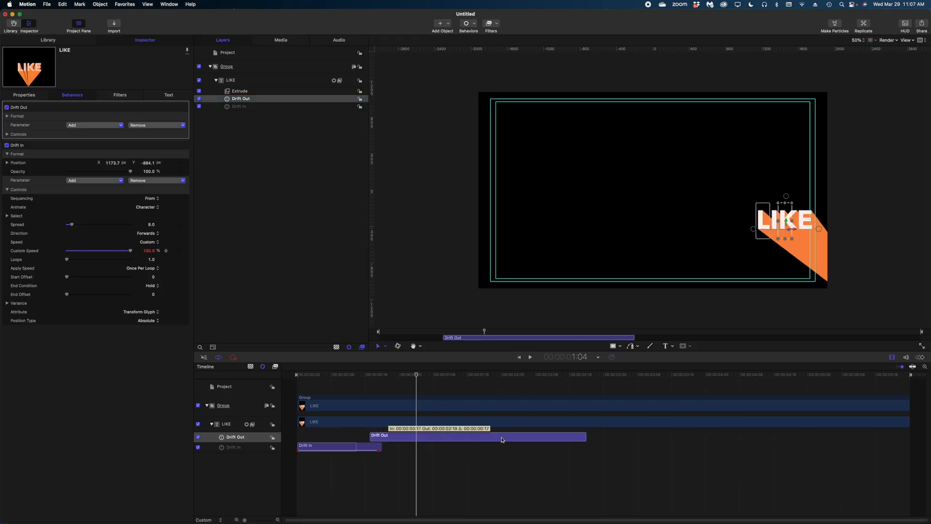
pyautogui.moveTo(502, 437); pyautogui.dragTo(760, 423)
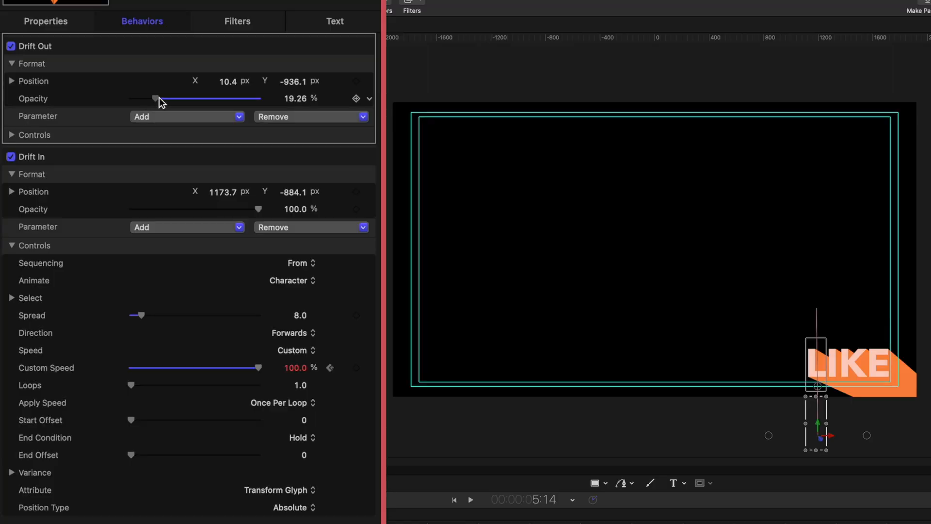
# - Raise Drift Out opacity to 100% and expand its Controls section
pyautogui.moveTo(157, 98); pyautogui.dragTo(243, 98)
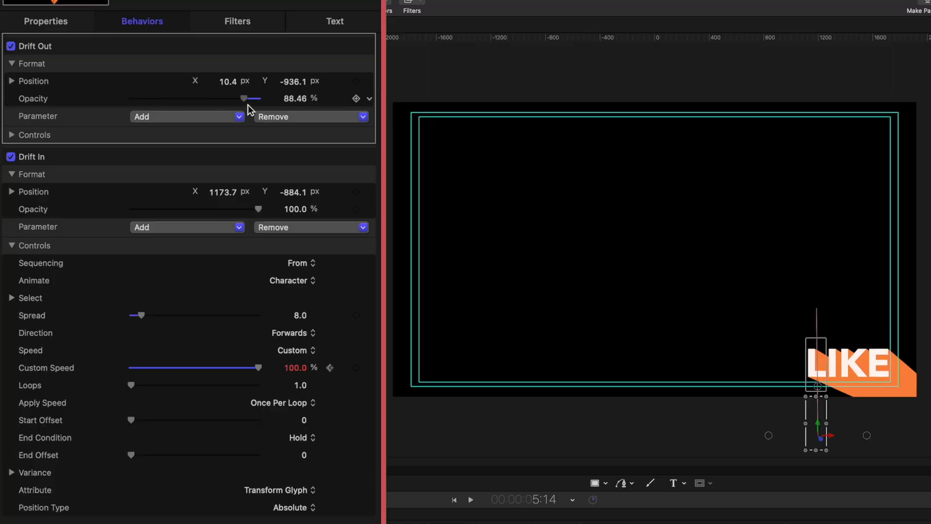
pyautogui.moveTo(244, 98); pyautogui.dragTo(260, 98)
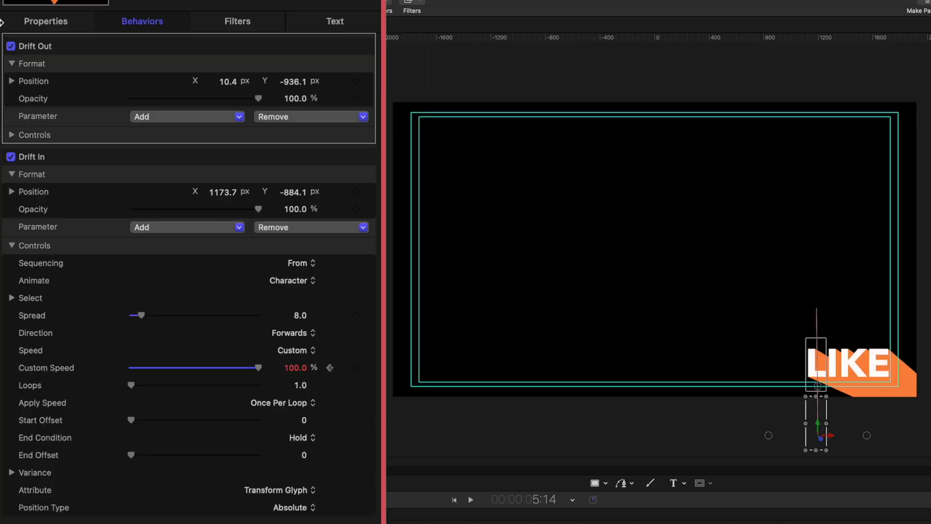
pyautogui.click(11, 135)
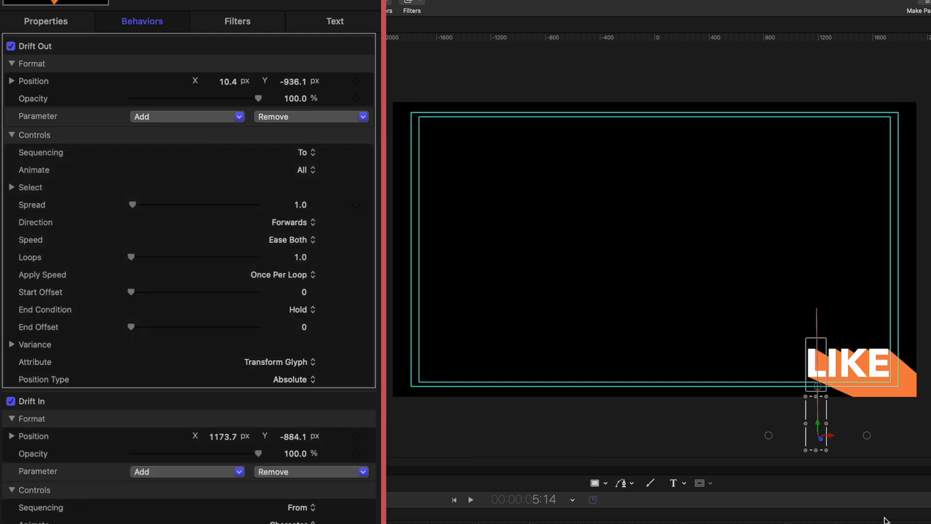
pyautogui.click(470, 500)
pyautogui.write('SUBSCRIBE')
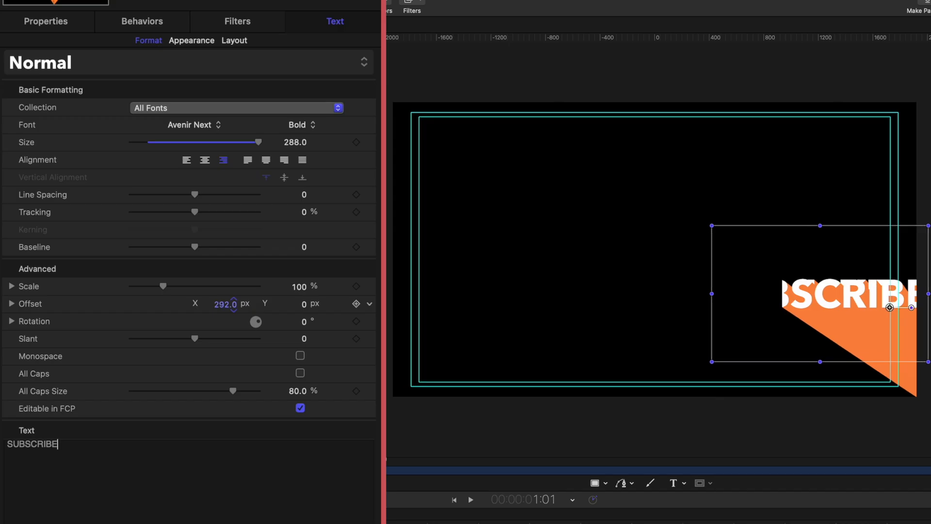
# - Nudge the duplicated SUBSCRIBE text and place it directly beneath LIKE in the canvas
pyautogui.moveTo(225, 303); pyautogui.dragTo(238, 304)
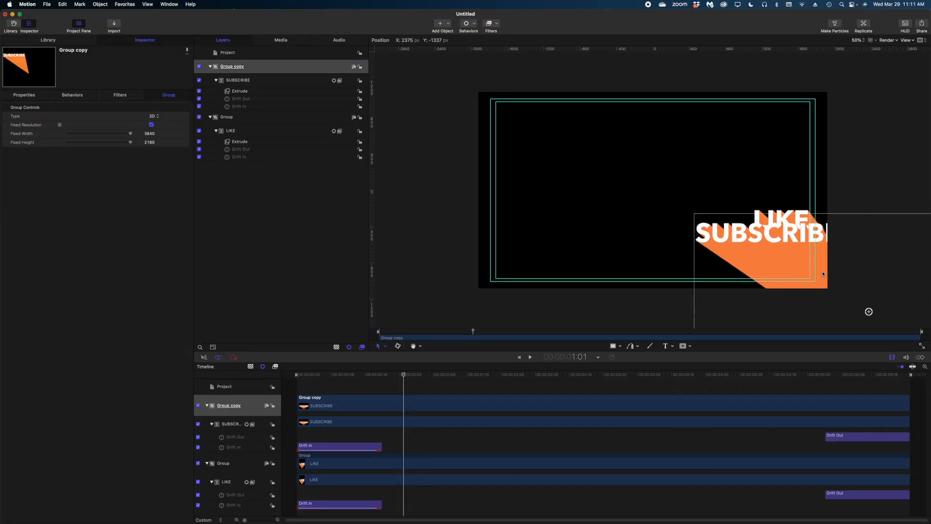
pyautogui.moveTo(823, 273); pyautogui.dragTo(800, 278)
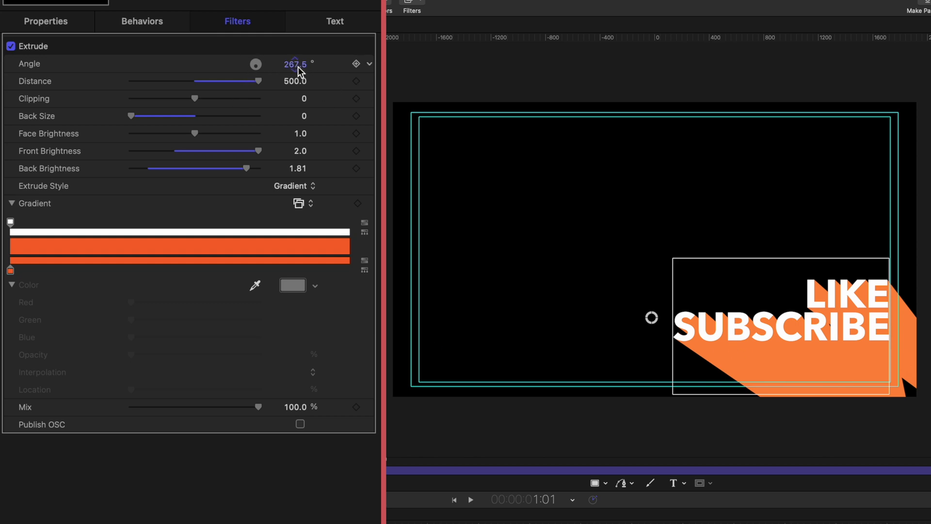
# - Adjust SUBSCRIBE's extrude angle and start changing its shadow gradient colour to pink
pyautogui.moveTo(295, 63); pyautogui.dragTo(295, 57)
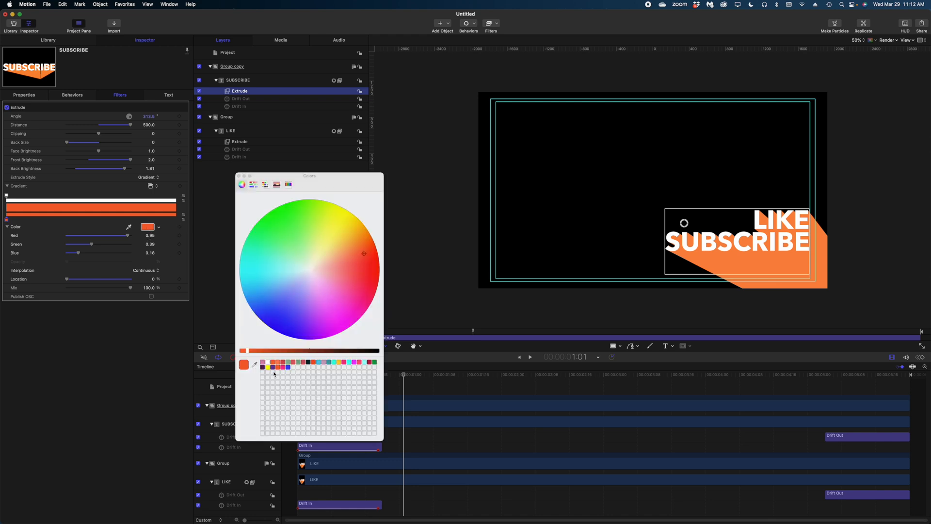
pyautogui.click(358, 296)
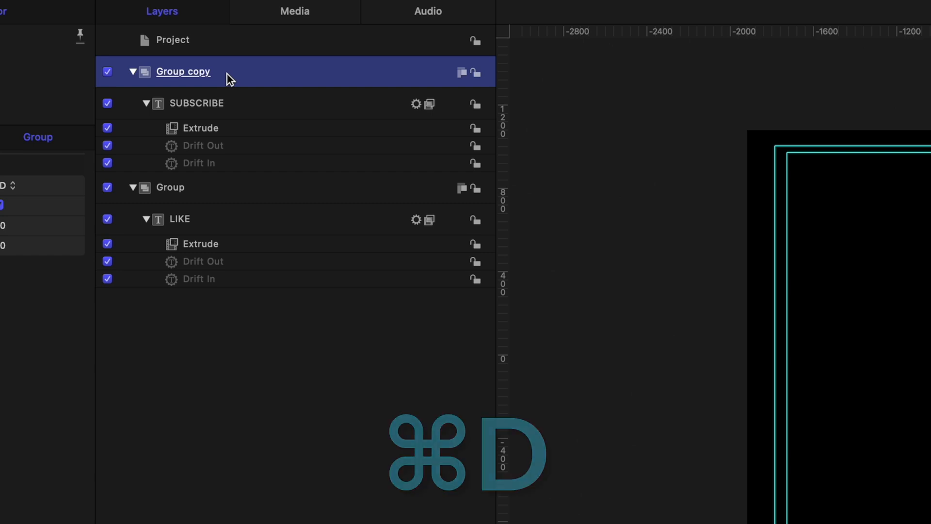
# - Duplicate the SUBSCRIBE group with Cmd+D and select the new RING THE BELL group
pyautogui.press('cmd+d')
pyautogui.write('RING THE BELL')
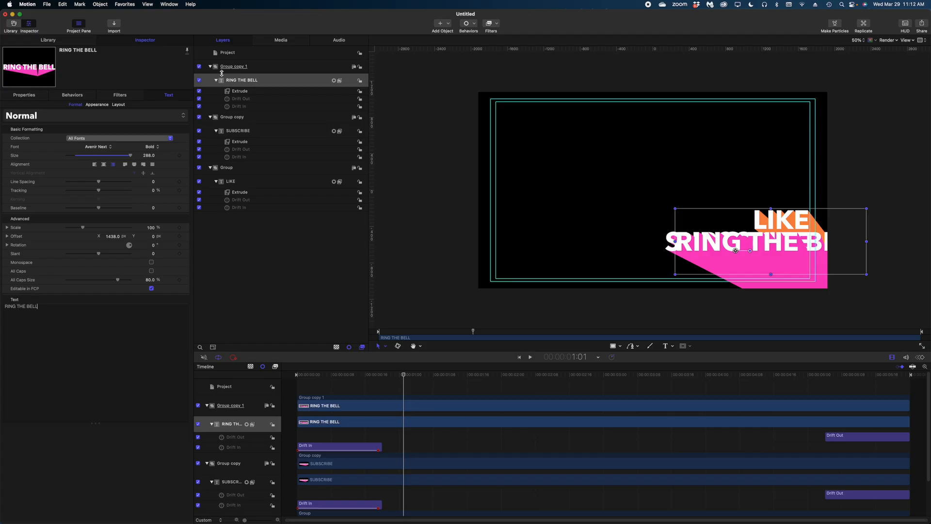
pyautogui.click(234, 66)
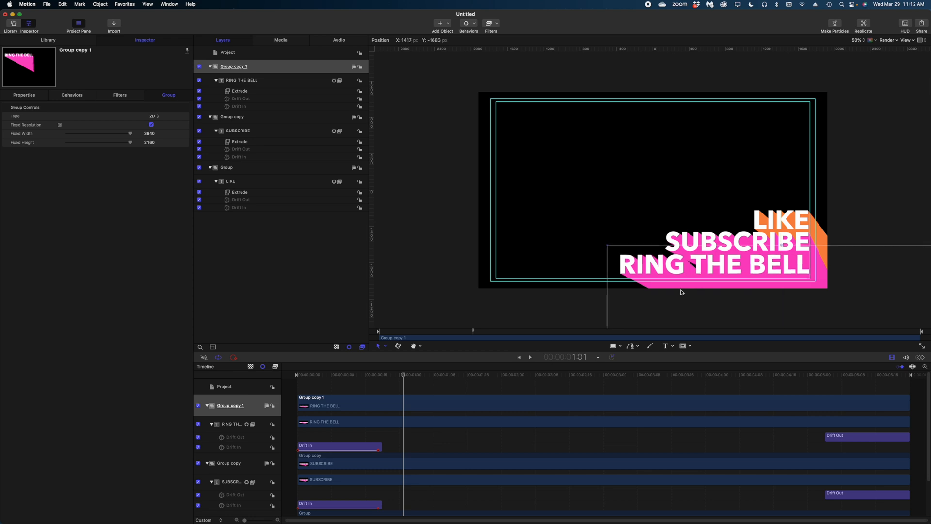
pyautogui.click(239, 90)
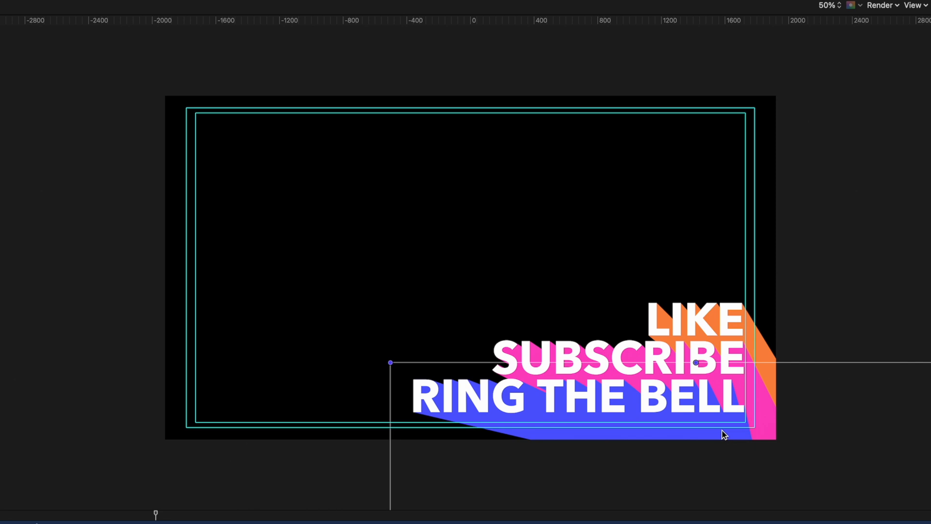
pyautogui.moveTo(709, 434)
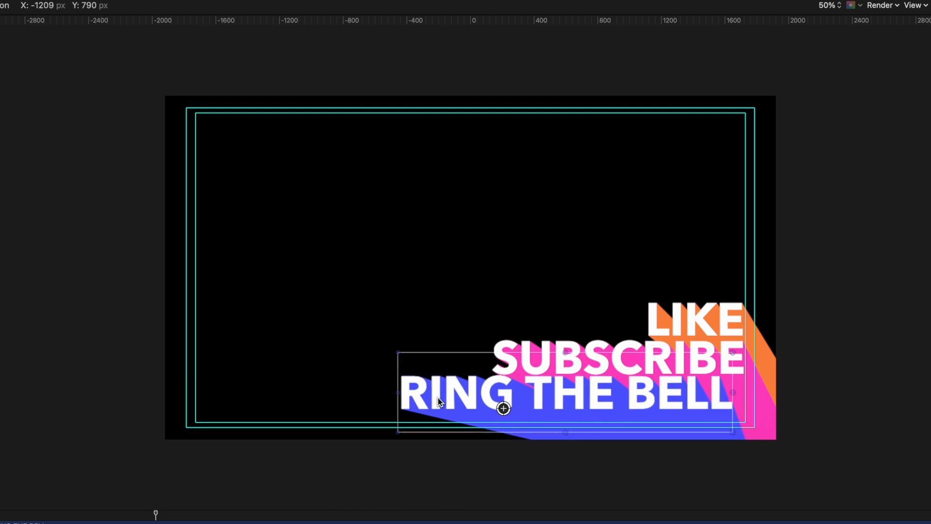
# - Shift RING THE BELL left and reduce its font size to 238
pyautogui.moveTo(503, 408); pyautogui.dragTo(461, 411)
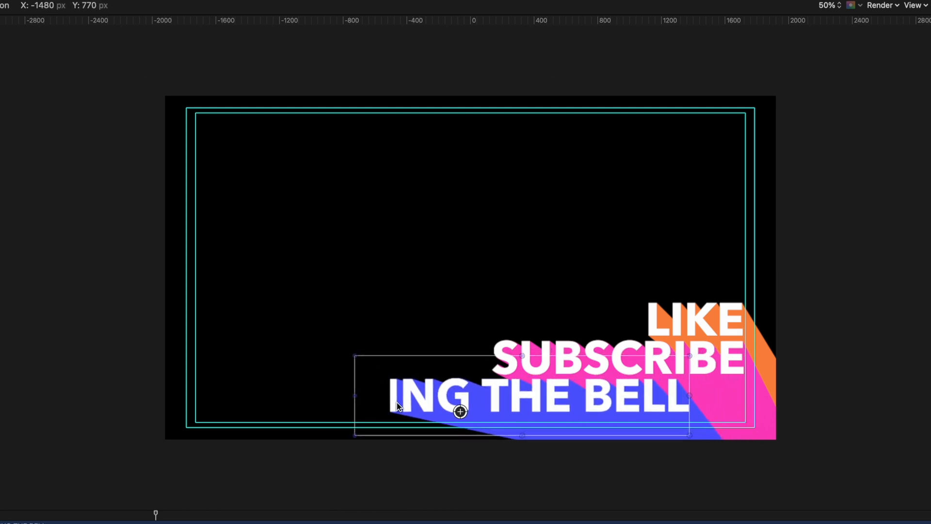
pyautogui.moveTo(458, 410); pyautogui.dragTo(450, 416)
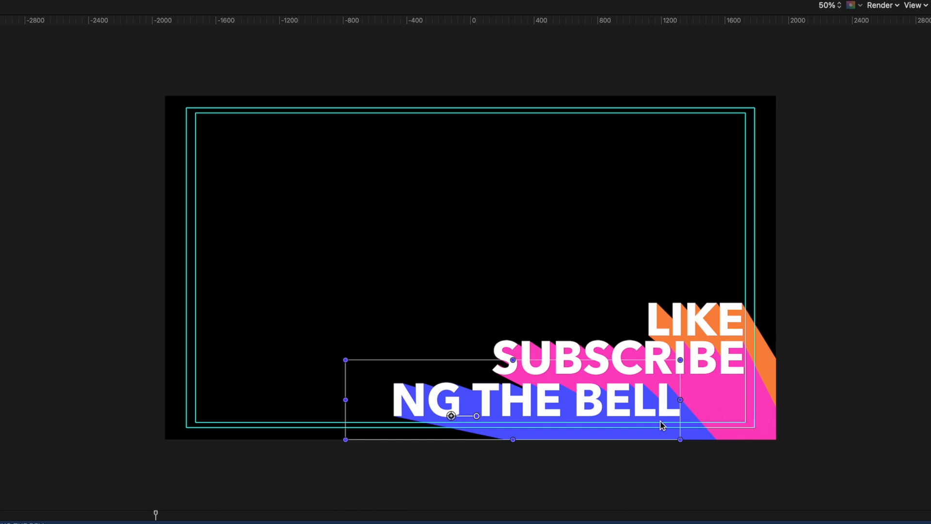
pyautogui.moveTo(397, 403)
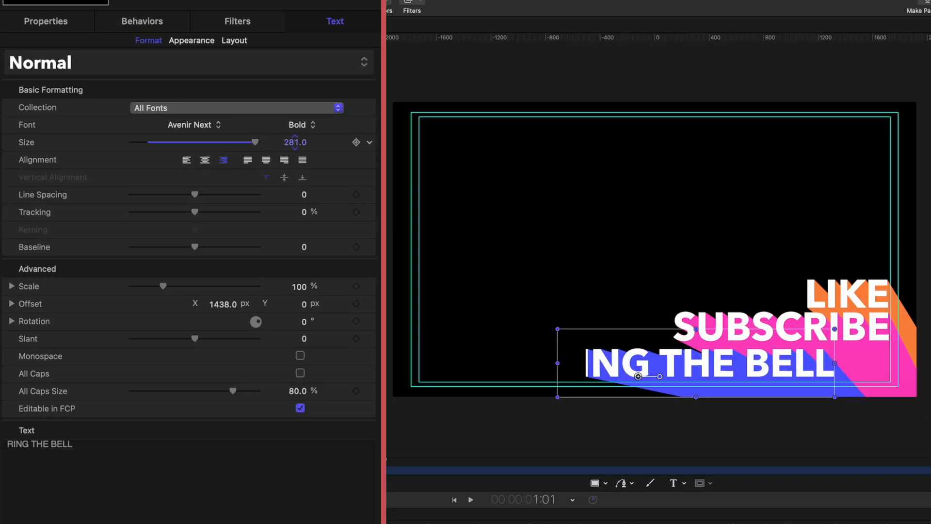
pyautogui.moveTo(254, 142); pyautogui.dragTo(232, 142)
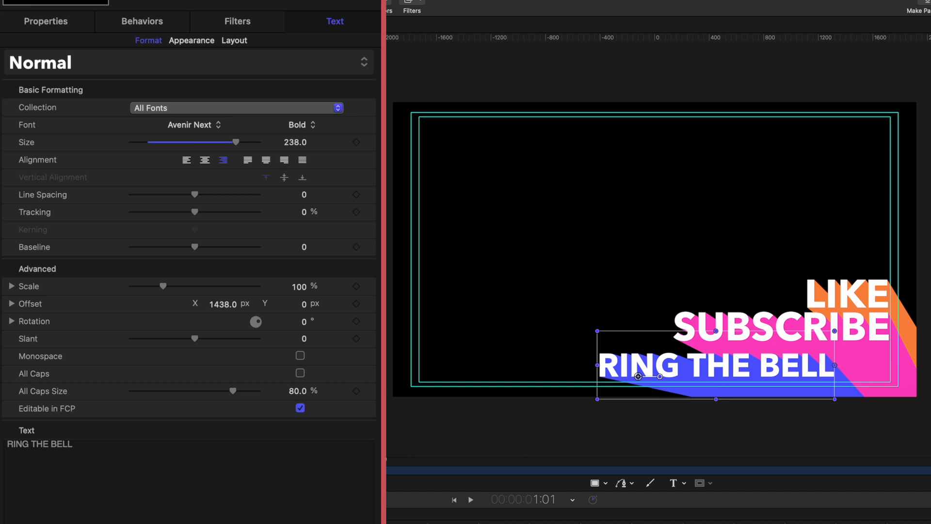
# - Scale the RING THE BELL group to 110% in Properties
pyautogui.click(46, 22)
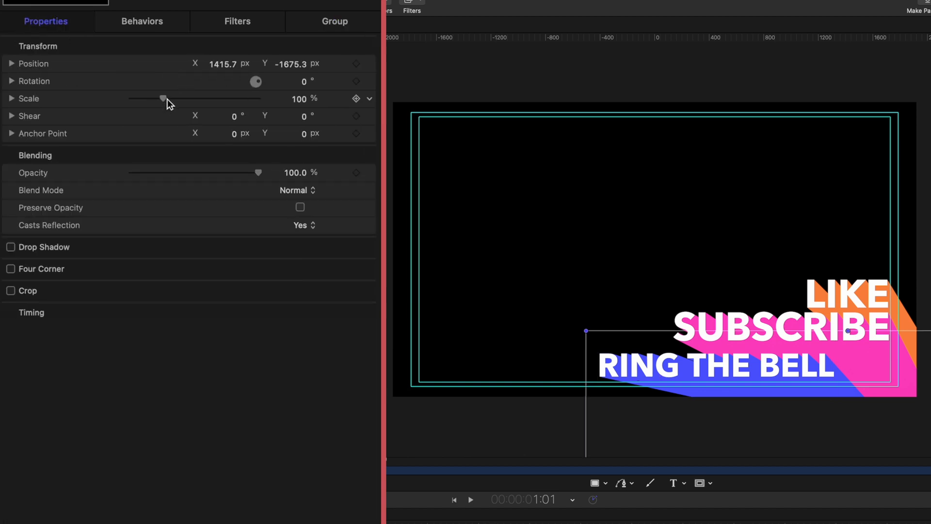
pyautogui.moveTo(164, 98); pyautogui.dragTo(167, 98)
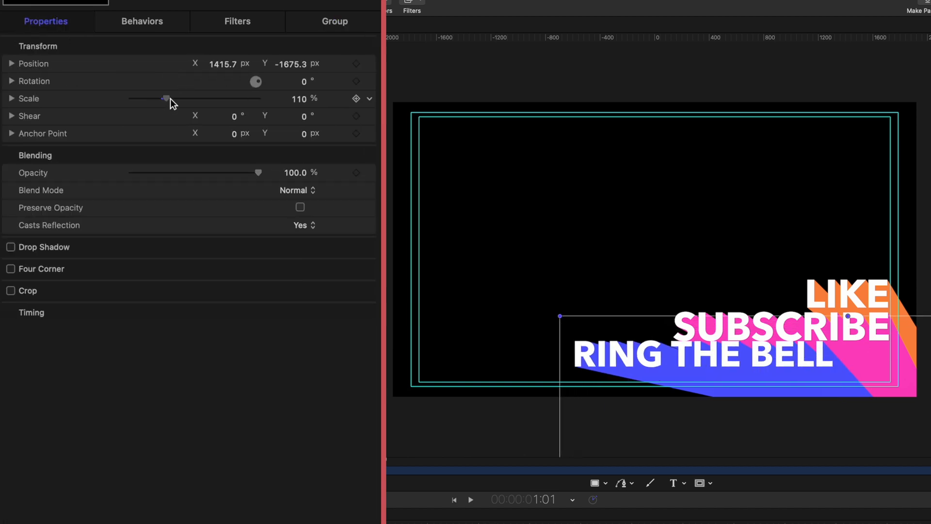
pyautogui.moveTo(166, 98); pyautogui.dragTo(169, 98)
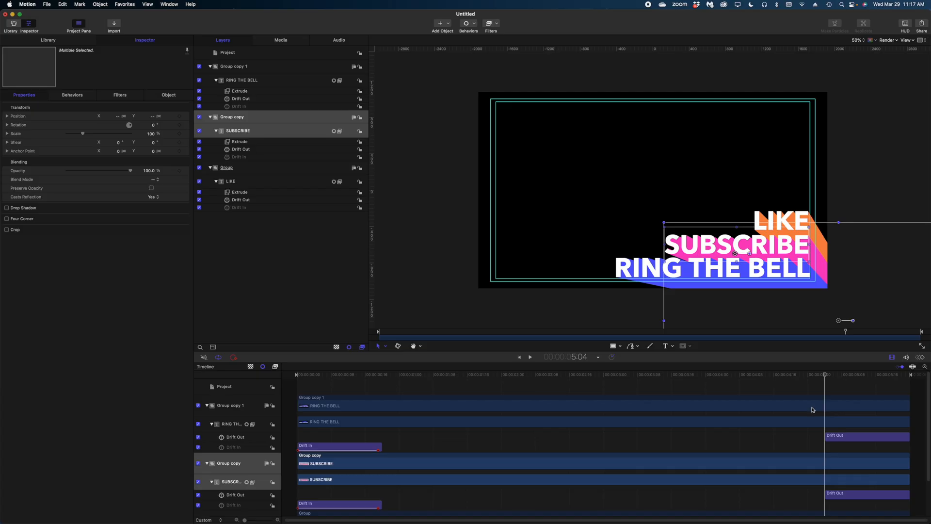
pyautogui.moveTo(841, 444)
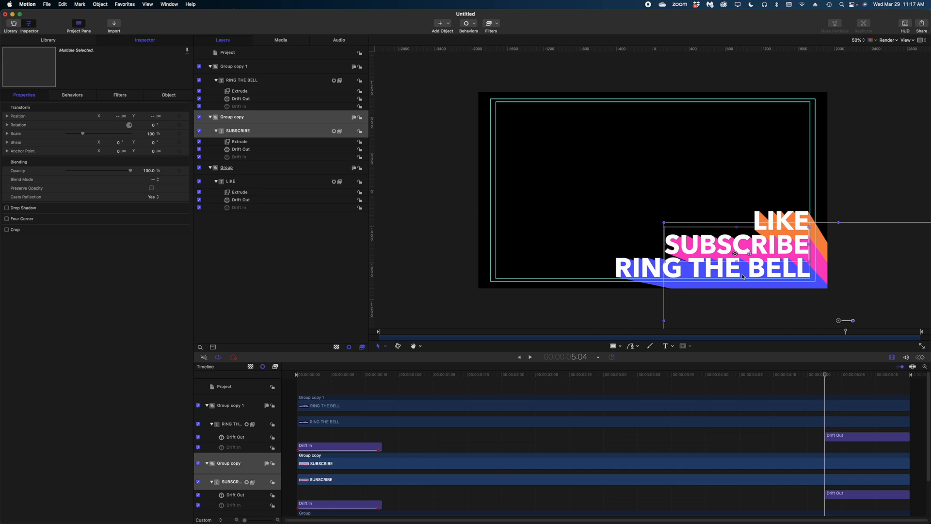
pyautogui.moveTo(879, 437)
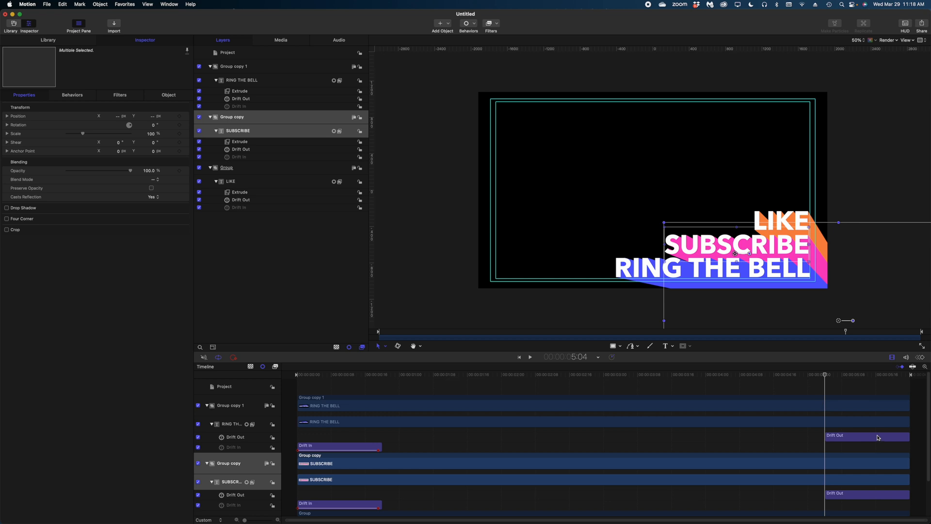
pyautogui.moveTo(777, 290)
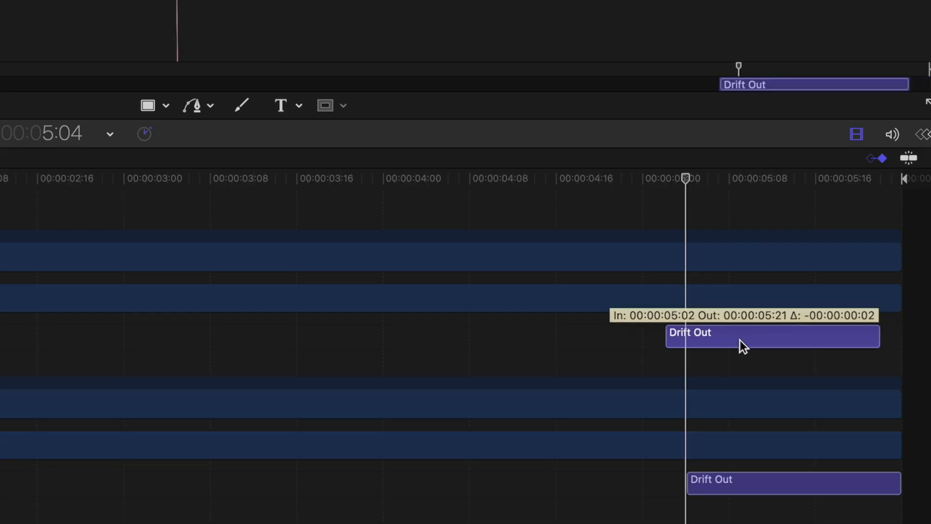
# - Move RING THE BELL's Drift Out earlier and scrub to just before the exit animations
pyautogui.moveTo(743, 347); pyautogui.dragTo(692, 347)
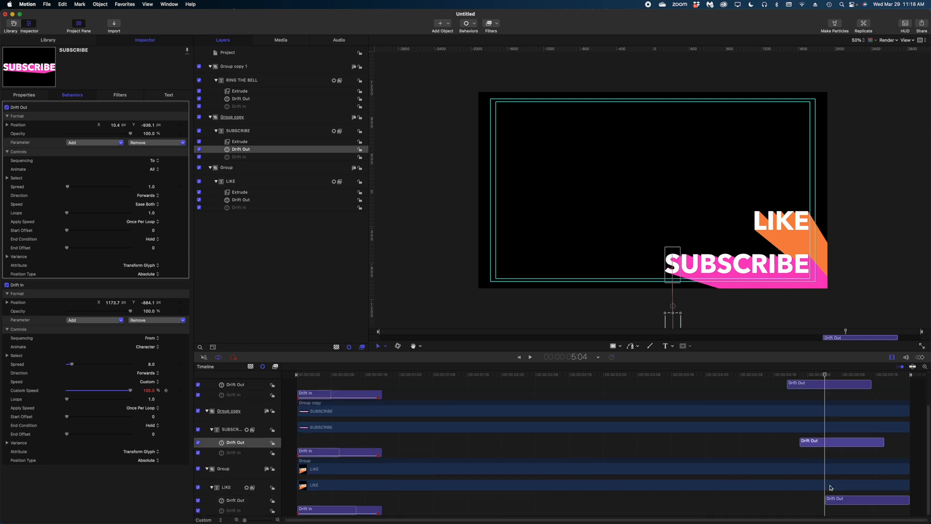
pyautogui.moveTo(825, 375); pyautogui.dragTo(786, 375)
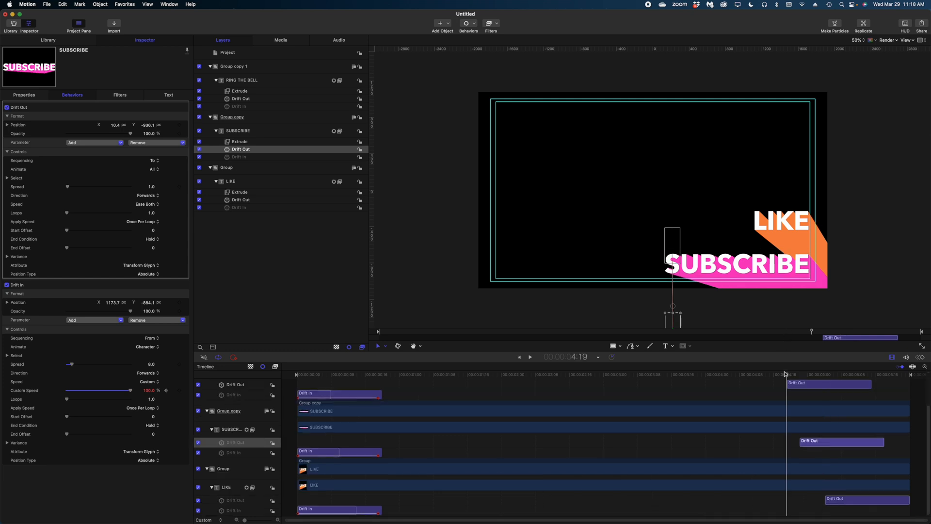
pyautogui.click(529, 357)
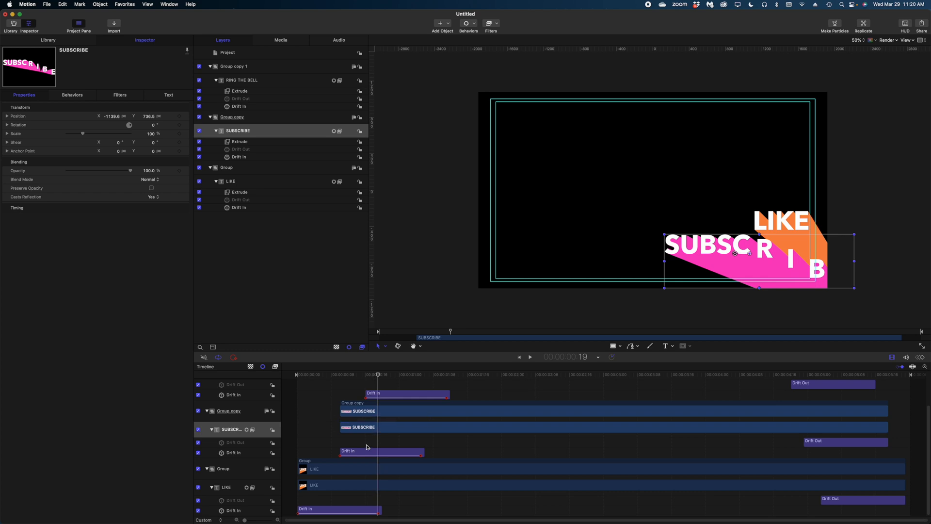
# - Select RING THE BELL's Drift In behaviour in the Timeline
pyautogui.click(349, 452)
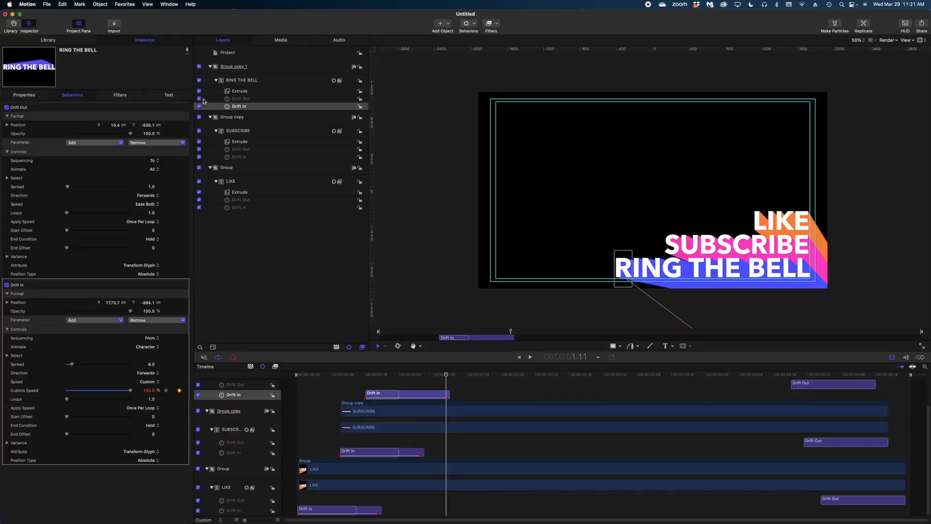
pyautogui.moveTo(420, 331)
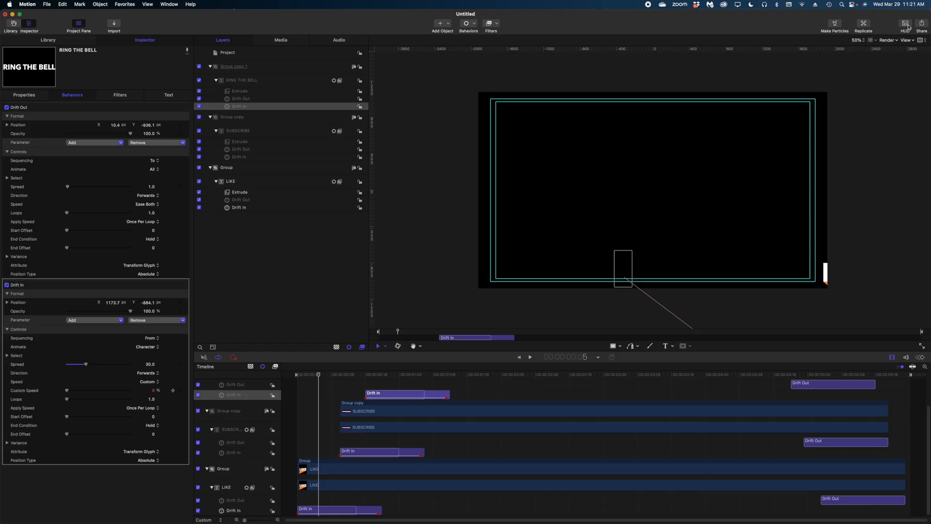
# - Choose Export Movie from the Share menu, showing ProRes 4444 with Color + Alpha
pyautogui.click(921, 24)
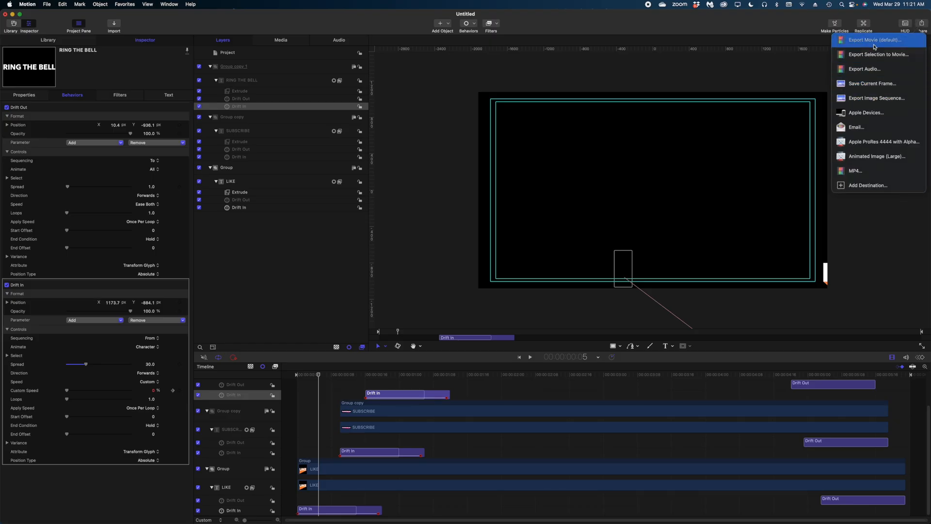
pyautogui.click(873, 40)
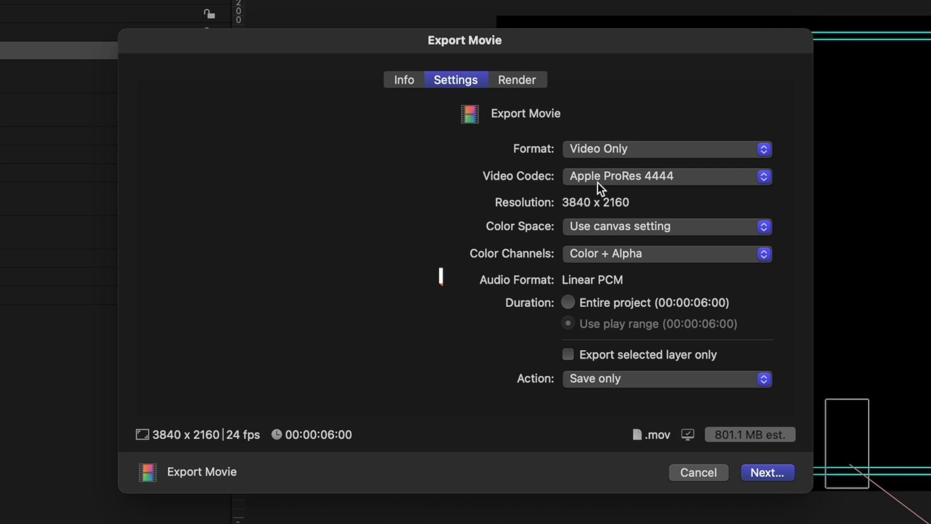